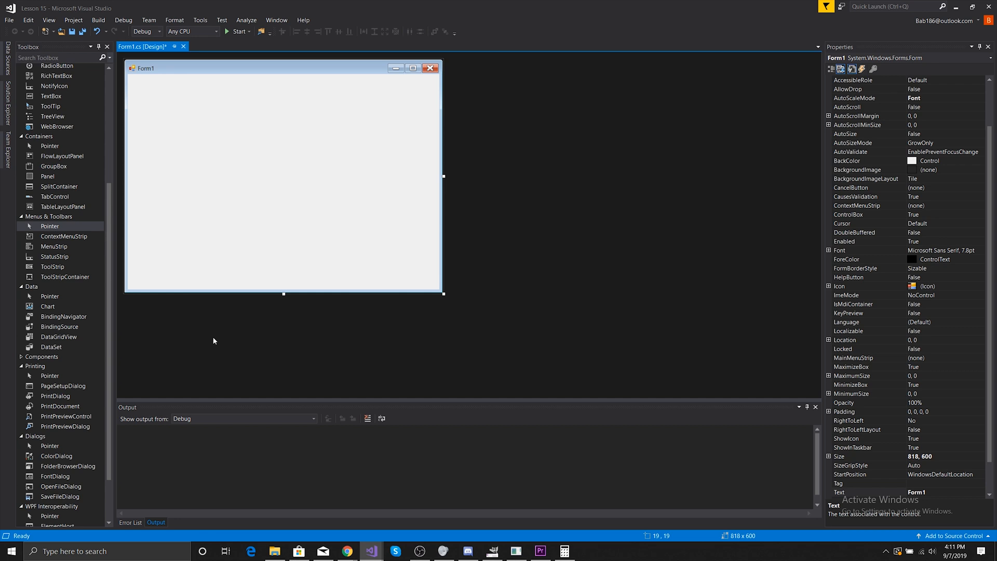
{"action": "mouse_move", "coordinate": [187, 159]}
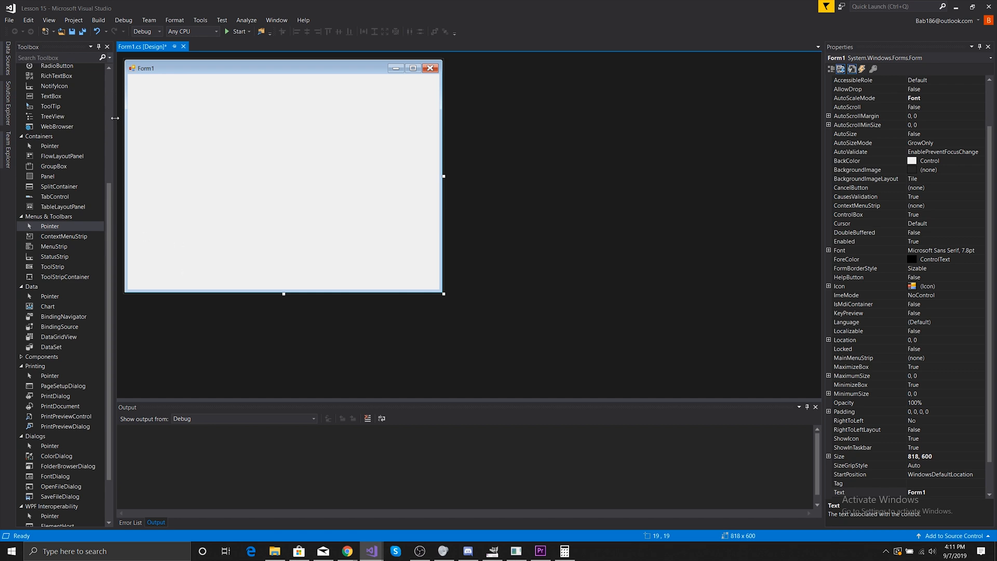
- Place a panel on Form1, then browse the form's event list toward Paint
{"action": "scroll", "scroll_direction": "down", "scroll_amount": 3}
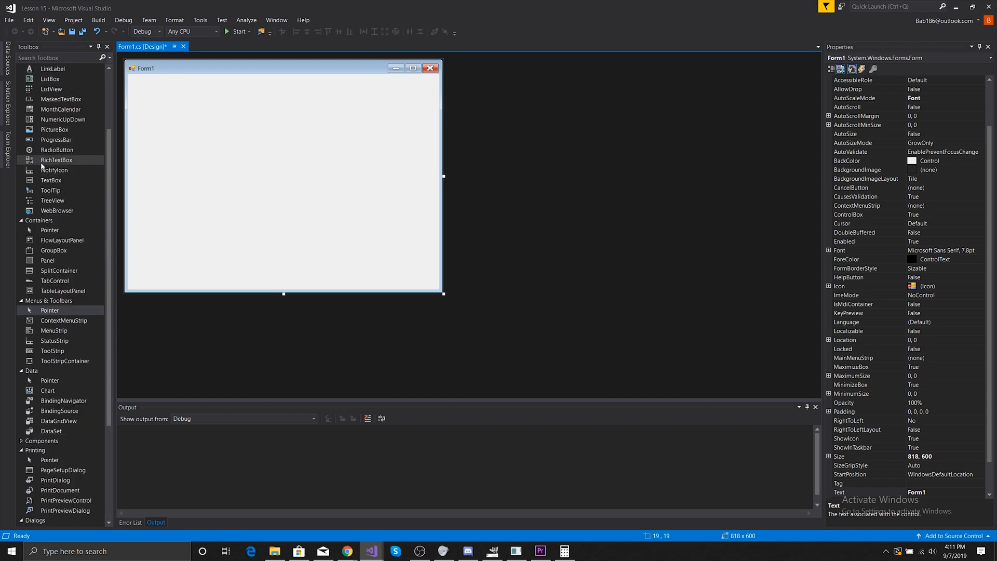
{"action": "left_click_drag", "start_coordinate": [47, 261], "coordinate": [229, 200]}
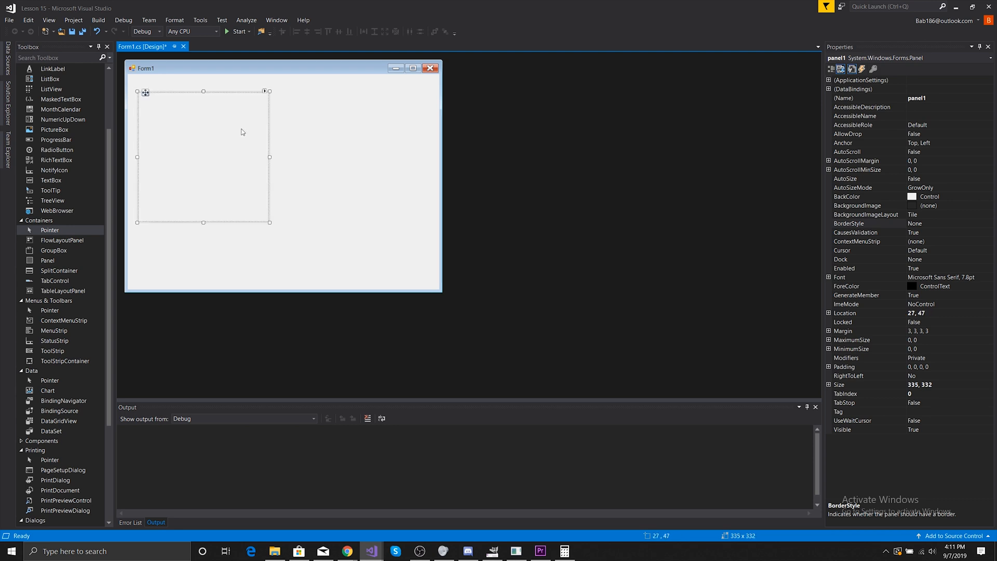
{"action": "left_click_drag", "start_coordinate": [269, 157], "coordinate": [400, 166]}
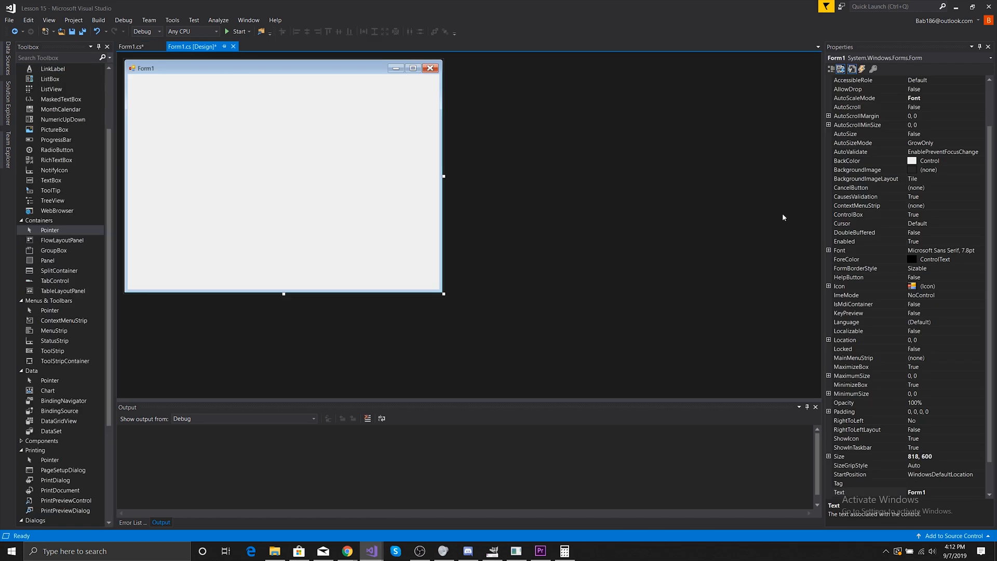
{"action": "left_click", "coordinate": [852, 68]}
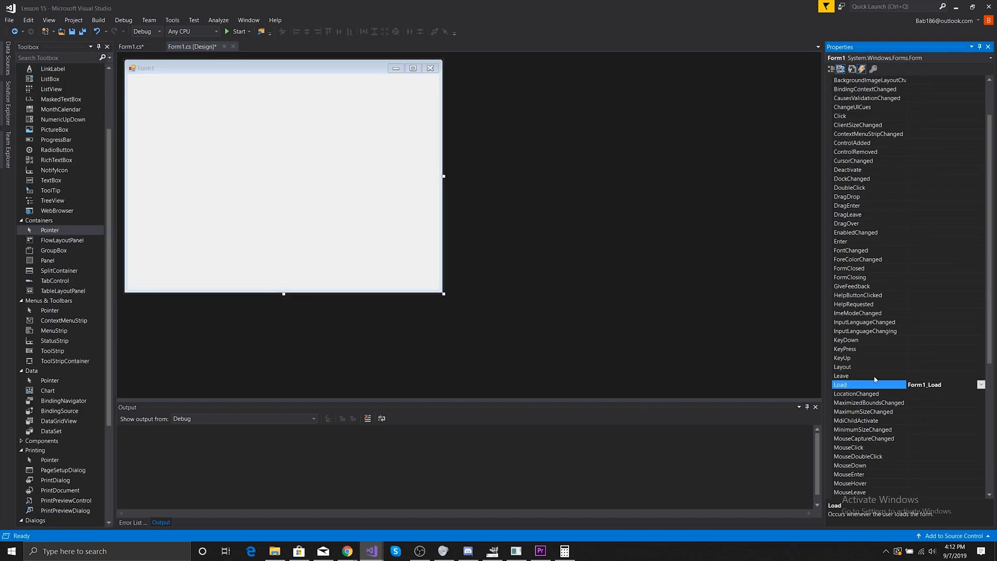
{"action": "scroll", "scroll_direction": "down", "scroll_amount": 3}
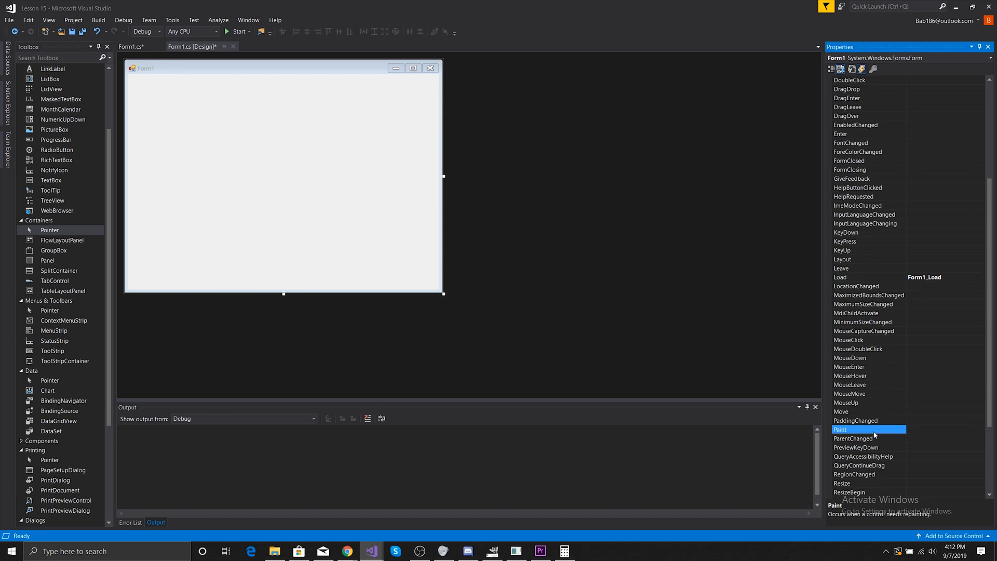
- Write Form1_Paint: Graph = e.Graphics, then DrawEllipse(Pens.Black, RectangleF(50,50,50,50))
{"action": "double_click", "coordinate": [840, 430]}
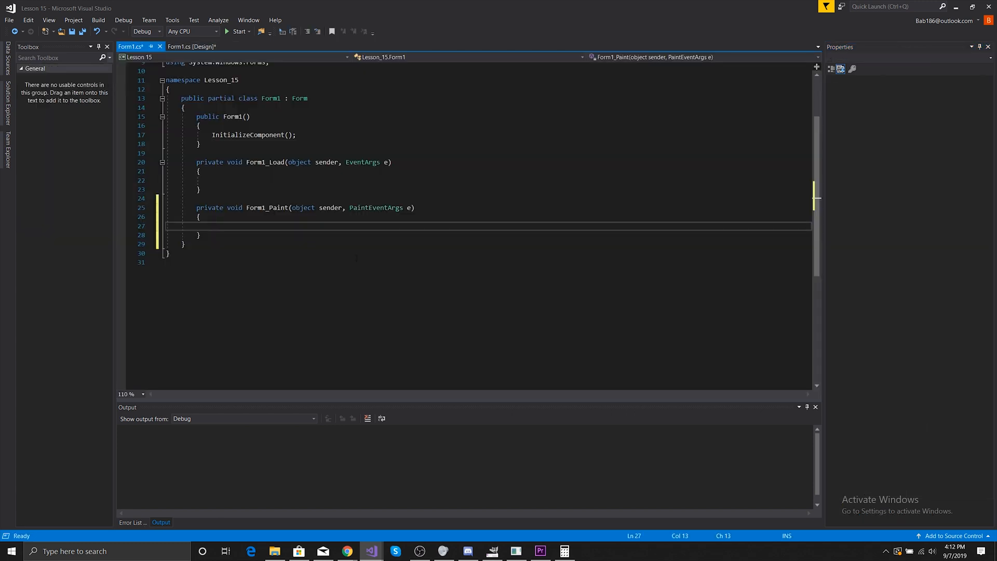
{"action": "type", "text": "Gras"}
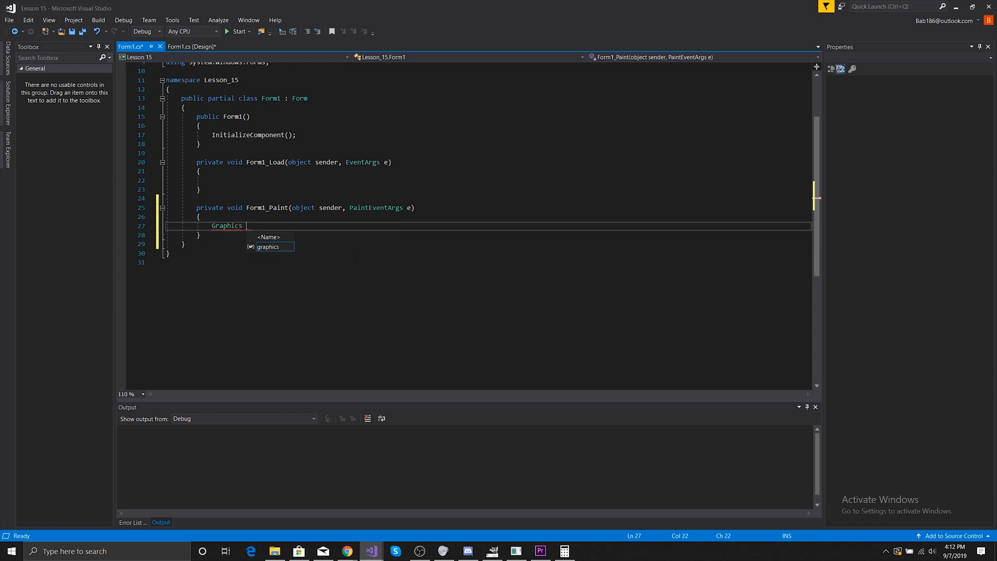
{"action": "type", "text": "Graph"}
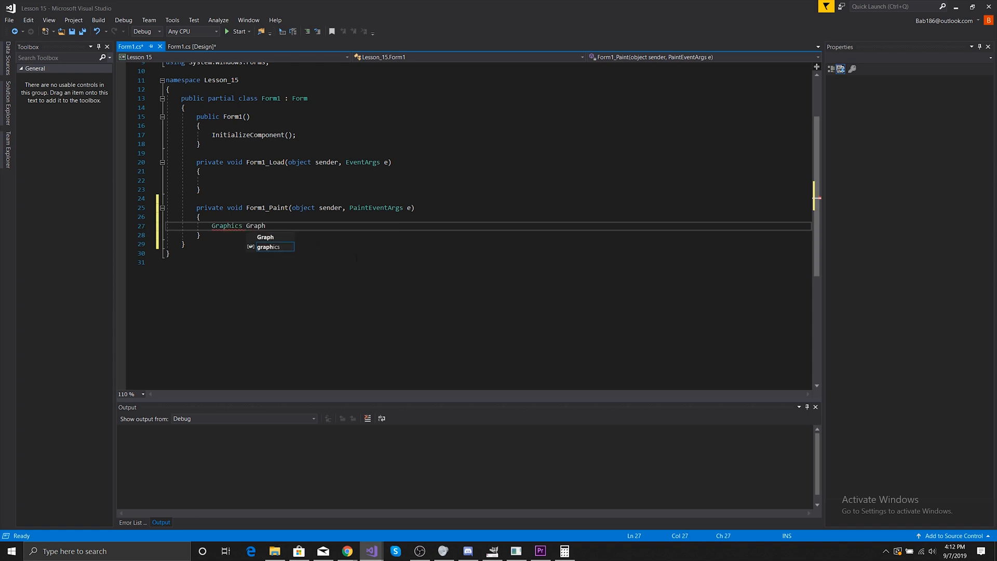
{"action": "type", "text": "= e.Graphics;"}
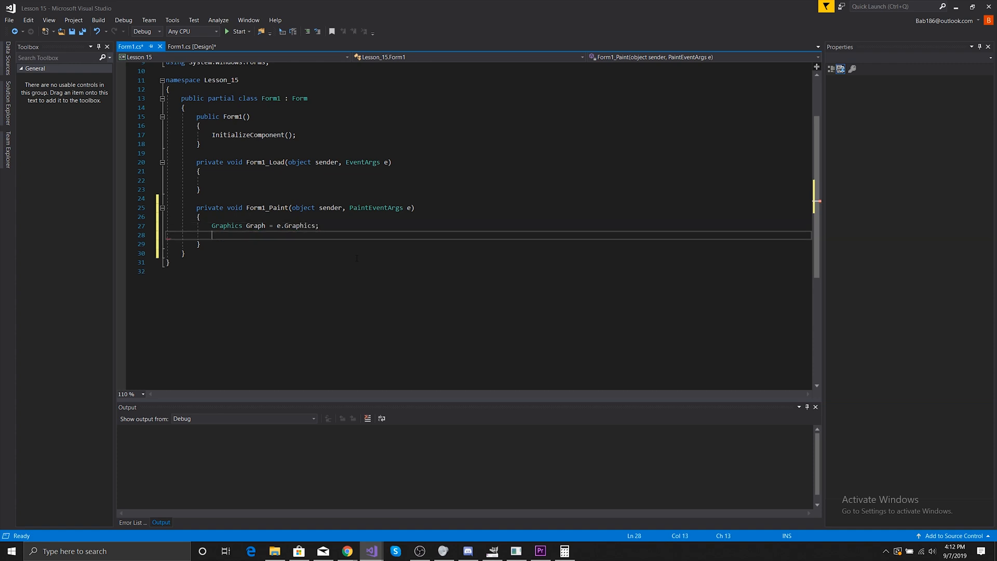
{"action": "type", "text": "Graph.d"}
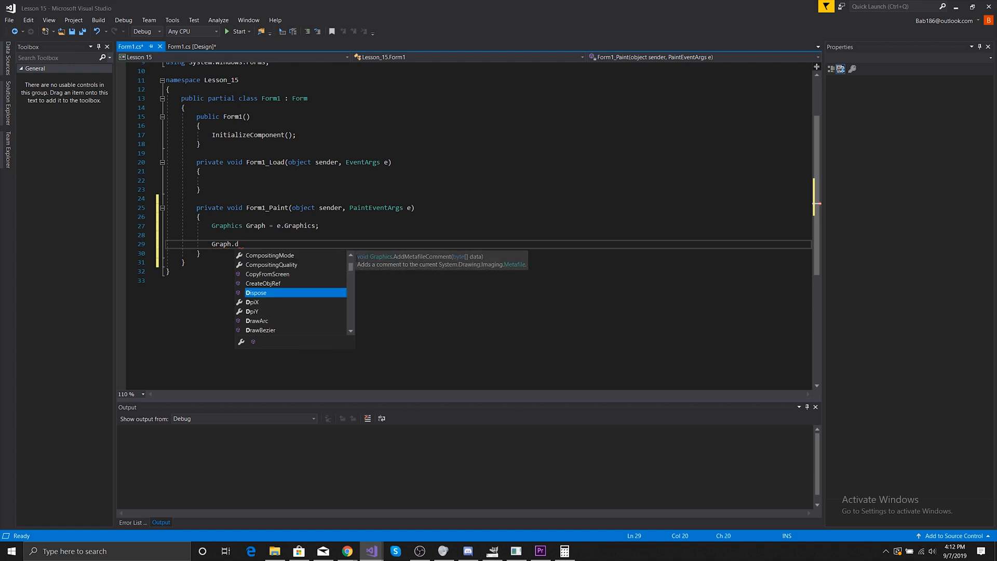
{"action": "type", "text": "rawEllipse("}
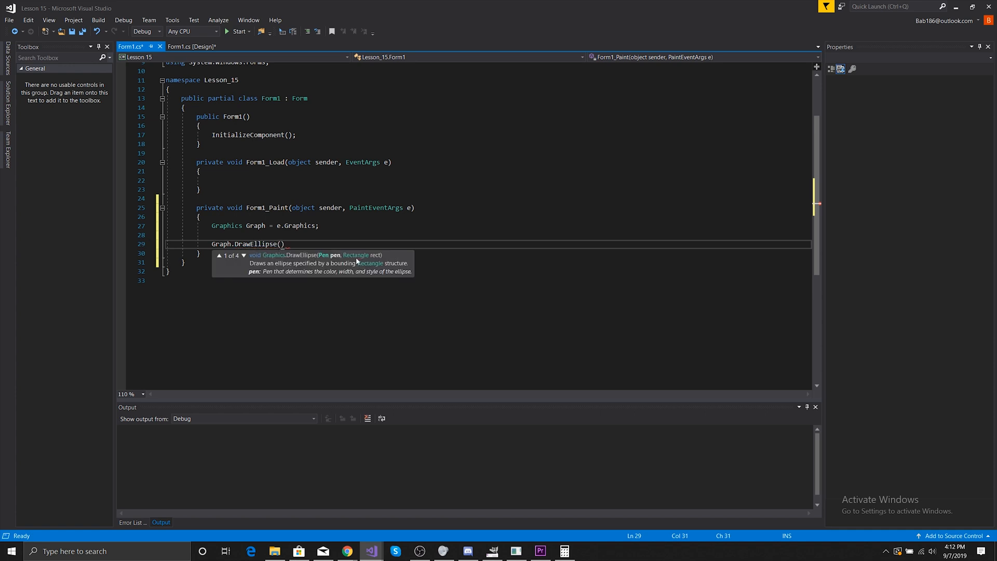
{"action": "type", "text": "Pens"}
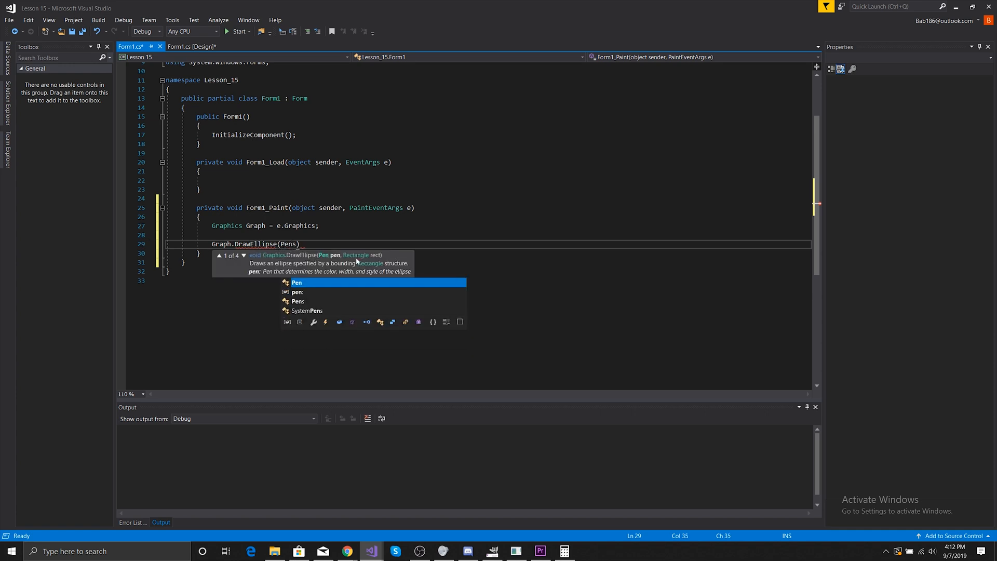
{"action": "type", "text": ".Black,new"}
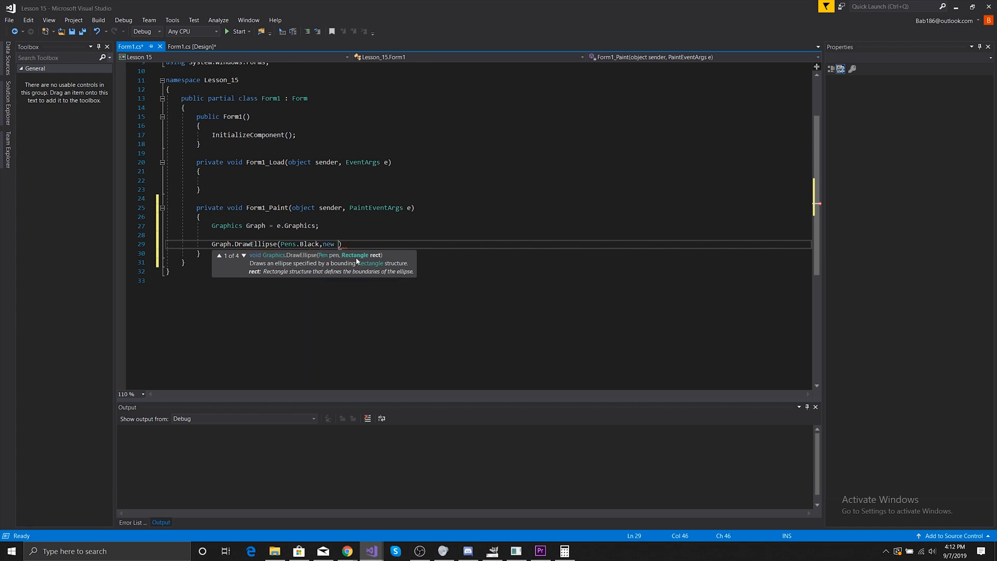
{"action": "type", "text": "RectangleF()"}
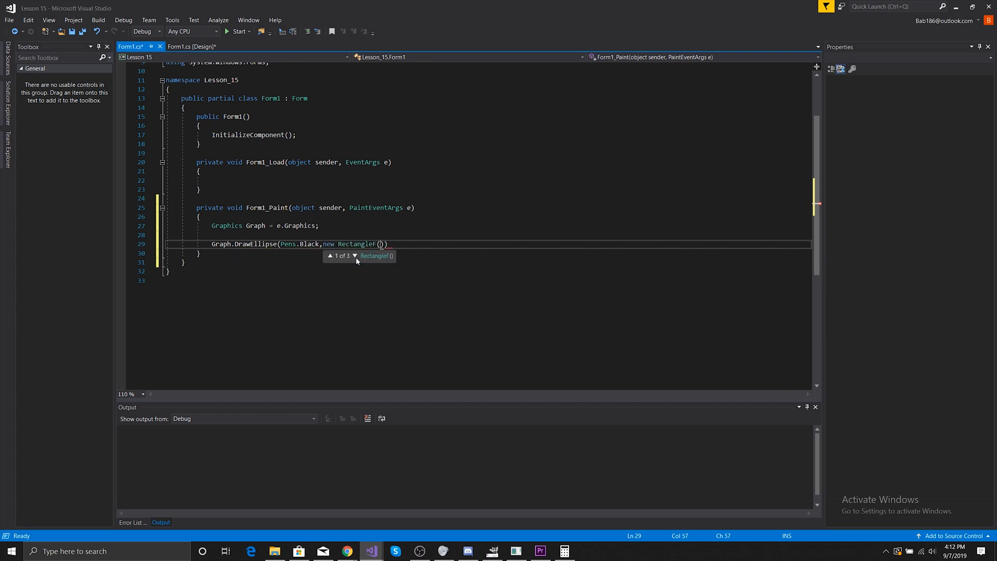
{"action": "type", "text": "50,50,"}
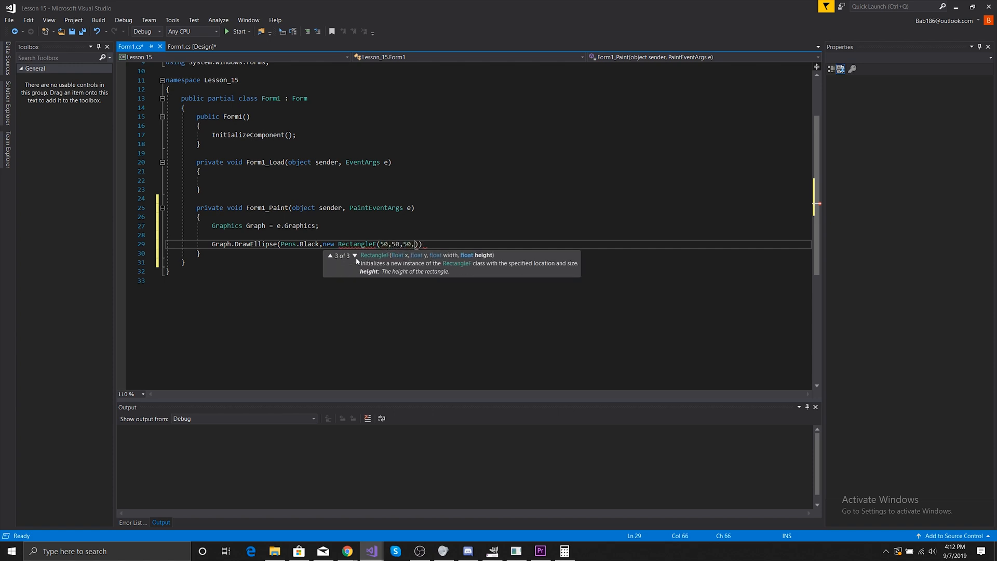
{"action": "type", "text": "50"}
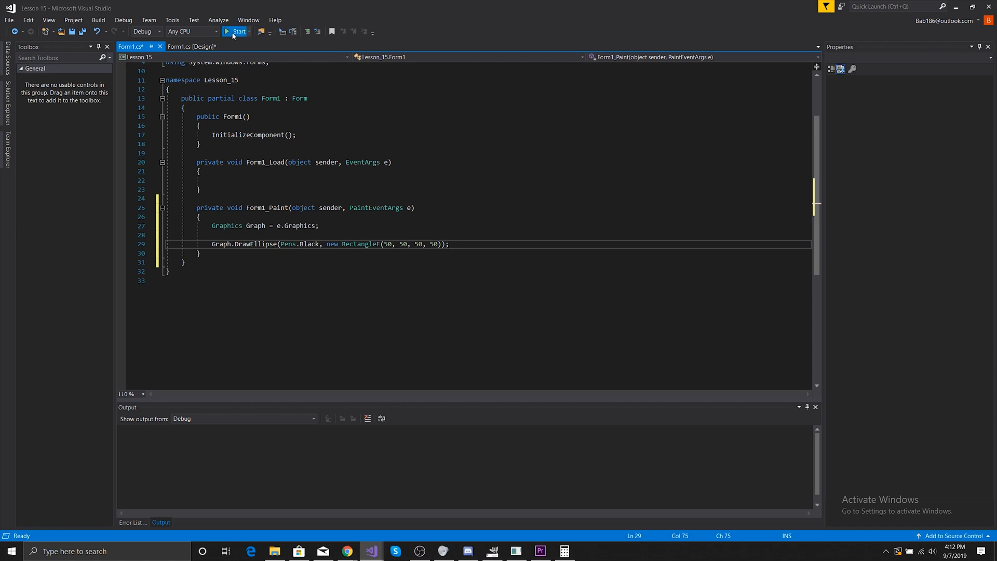
- Run the app to check the black circle outline on Form1
{"action": "left_click", "coordinate": [238, 31]}
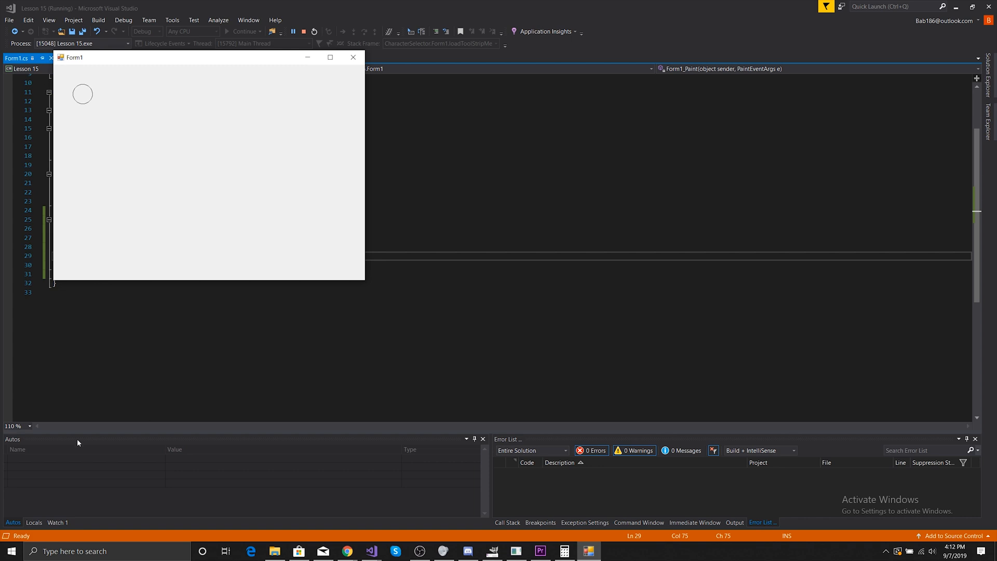
{"action": "mouse_move", "coordinate": [300, 84]}
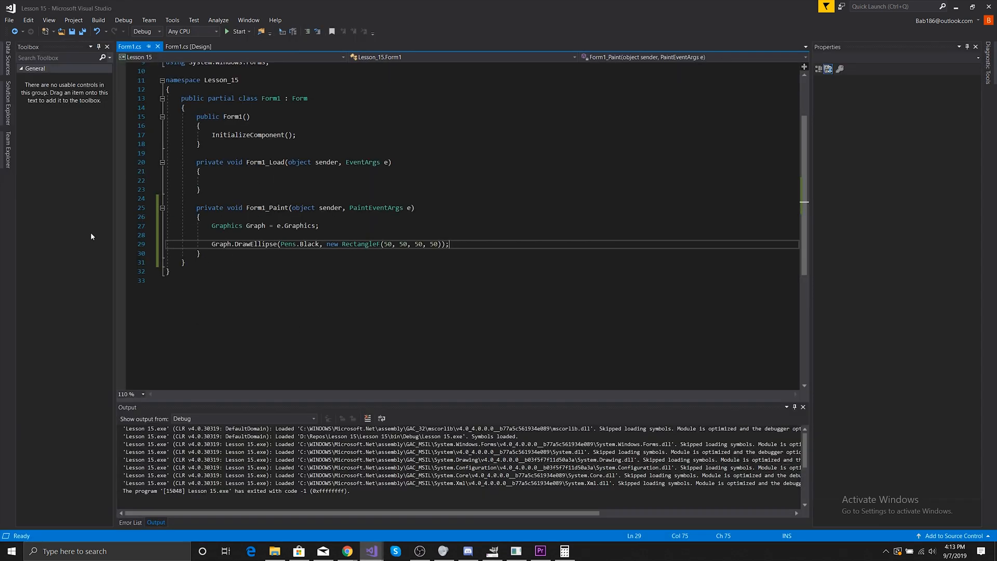
- Add Graph.FillEllipse(Brushes.Orange, new RectangleF(50, 50, 50, 50)) below the outline line
{"action": "key", "text": "Enter"}
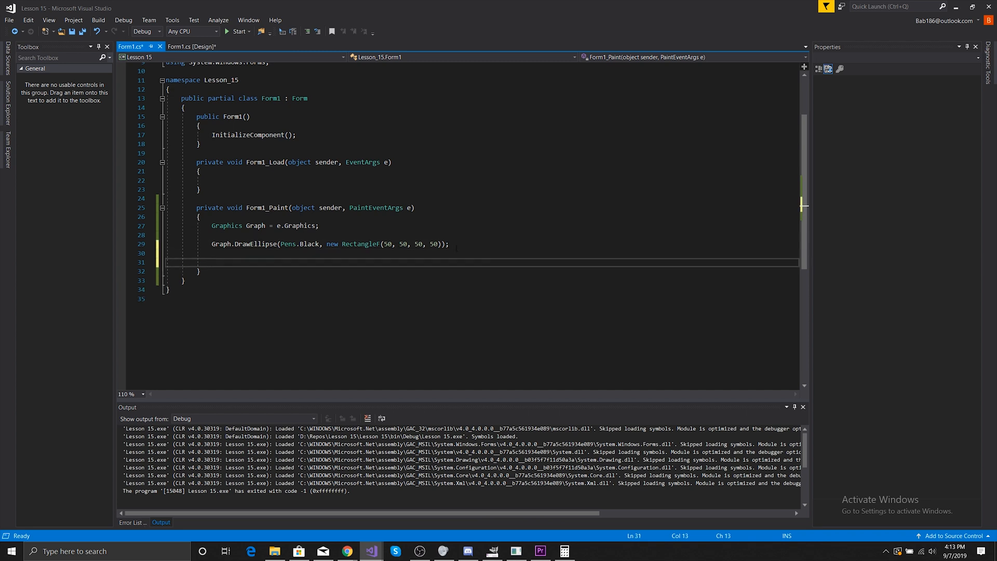
{"action": "type", "text": "Graph."}
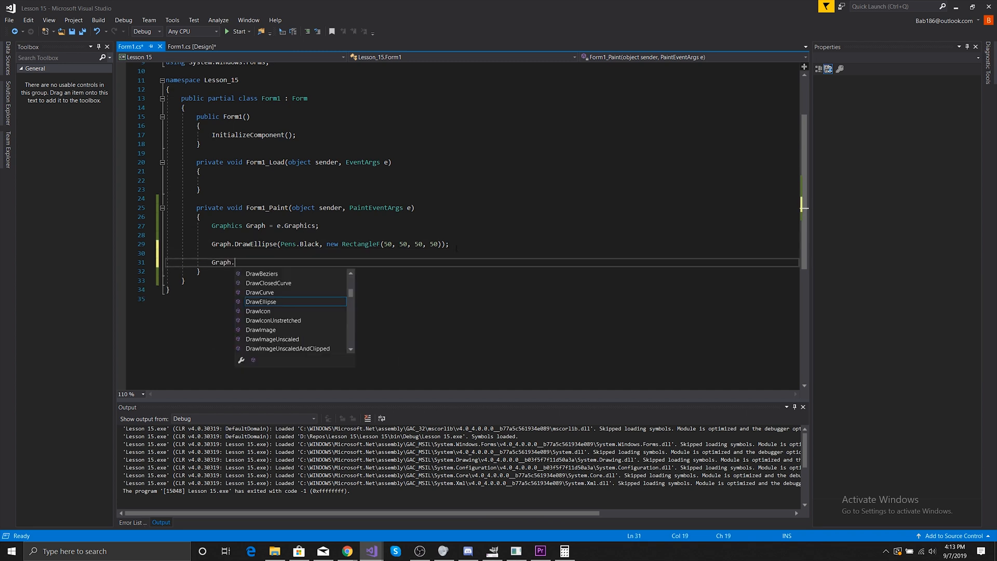
{"action": "type", "text": "fil"}
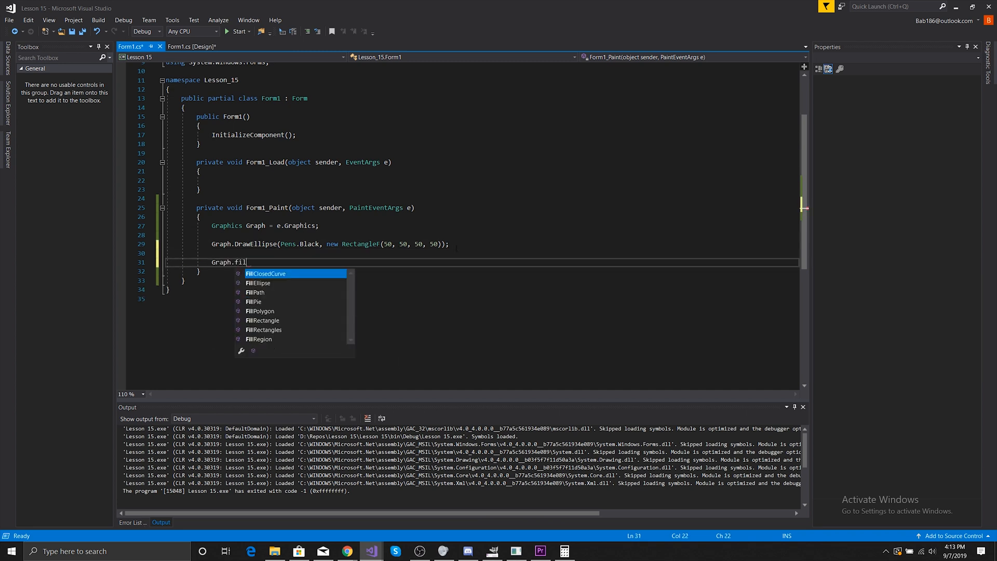
{"action": "key", "text": "Down"}
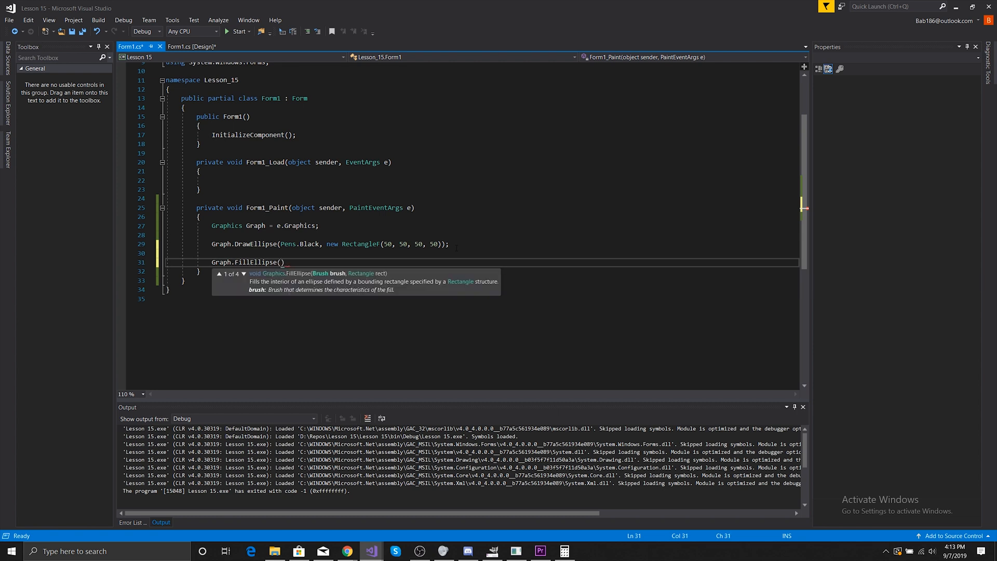
{"action": "type", "text": "Brush"}
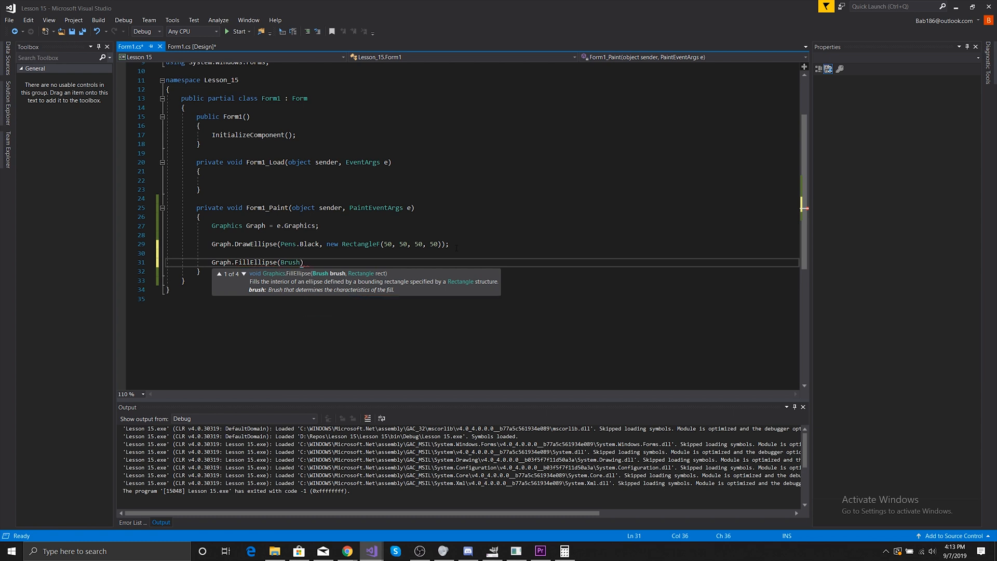
{"action": "key", "text": "Backspace"}
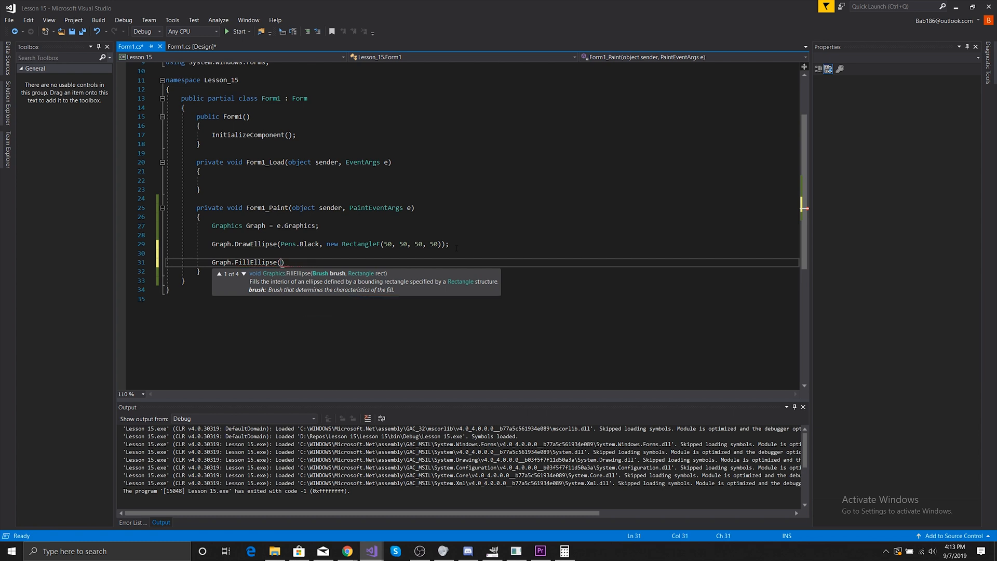
{"action": "type", "text": "Brushes."}
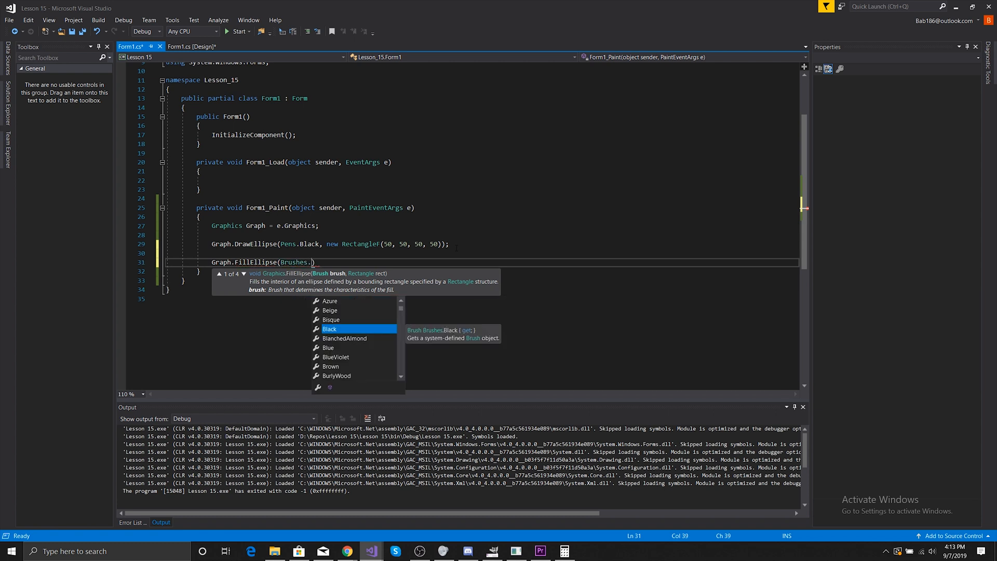
{"action": "type", "text": "or"}
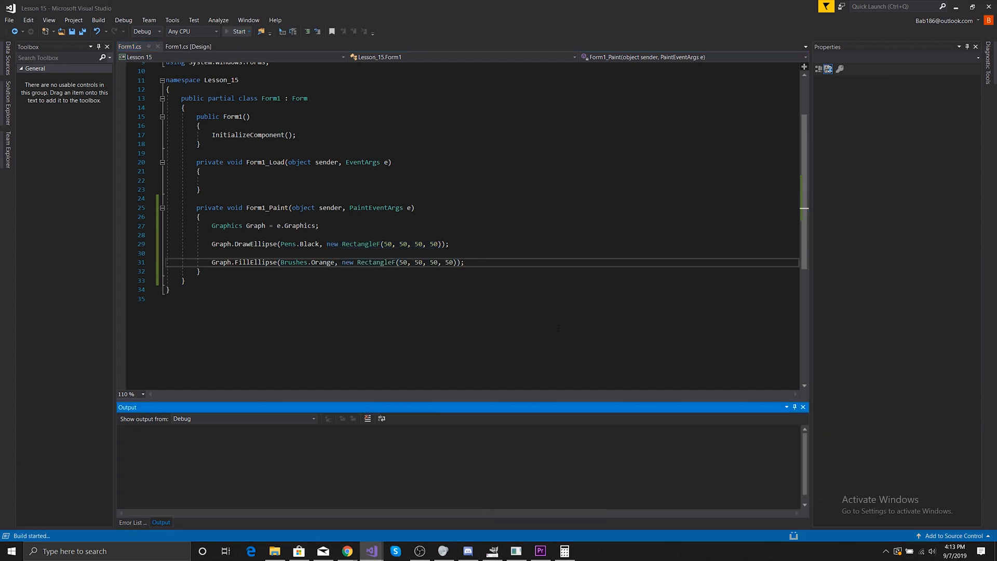
- Verify the orange-filled circle, dismiss the Edit and Continue message, and comment out DrawEllipse
{"action": "left_click", "coordinate": [239, 31]}
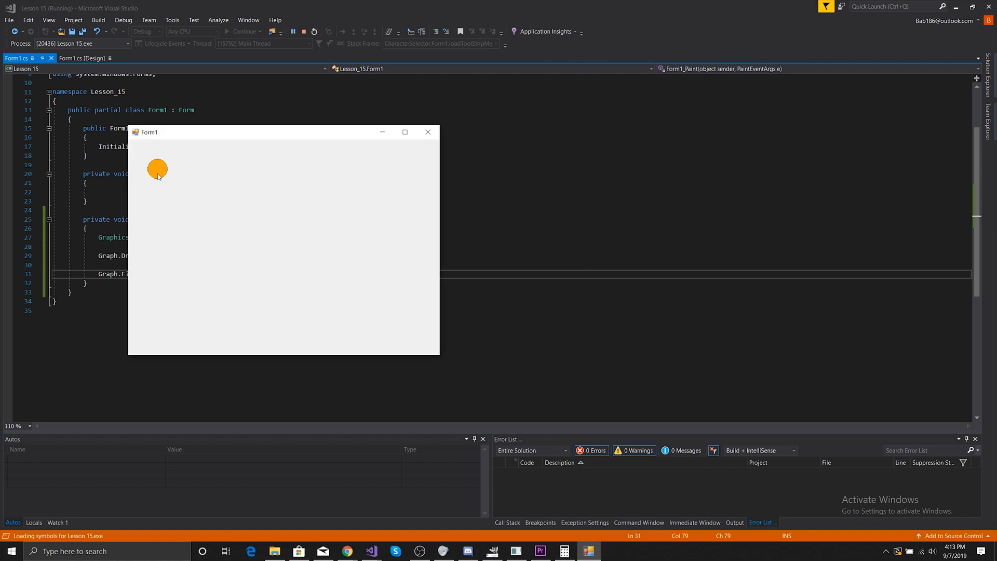
{"action": "mouse_move", "coordinate": [136, 167]}
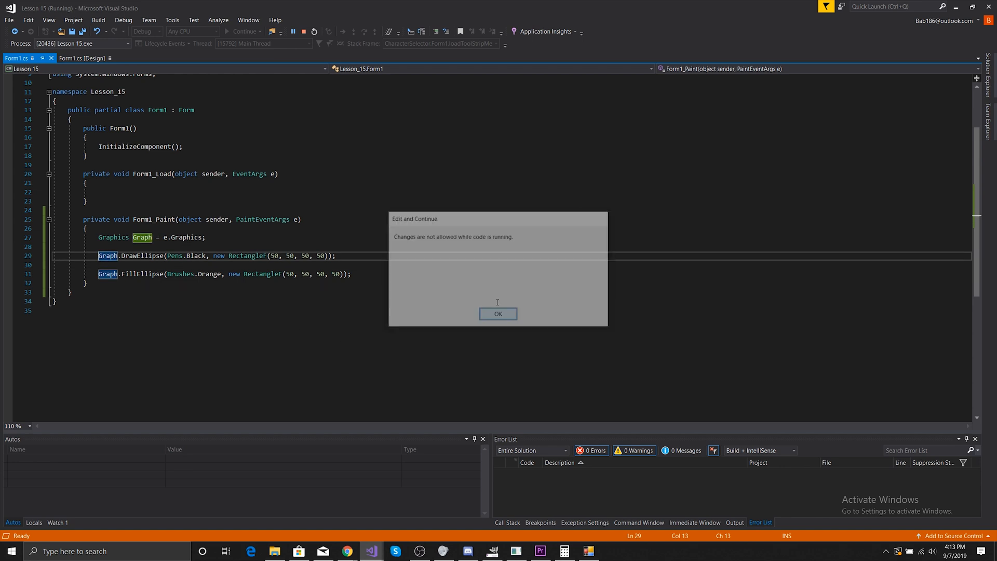
{"action": "left_click", "coordinate": [498, 314]}
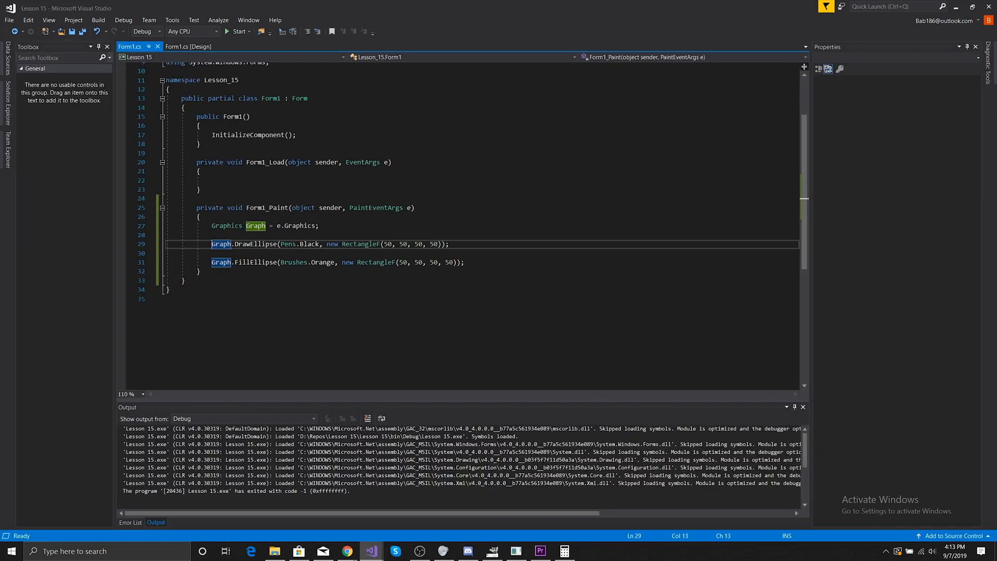
{"action": "type", "text": "//"}
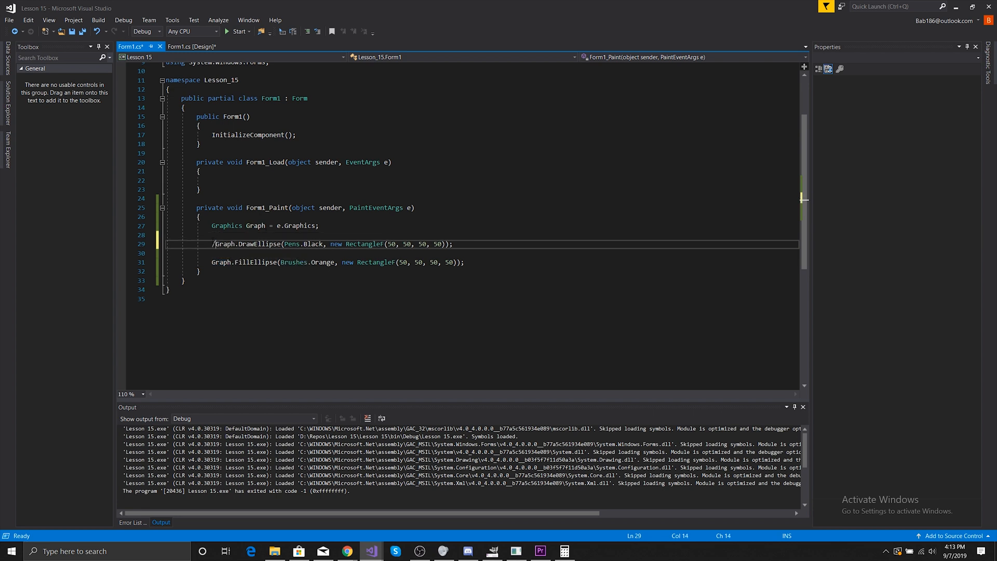
{"action": "left_click", "coordinate": [240, 32]}
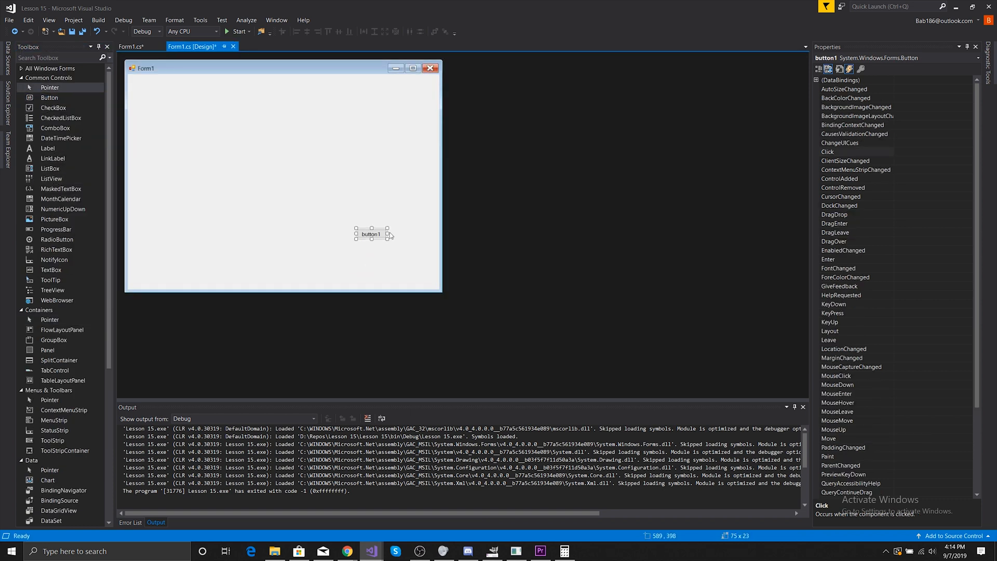
- Widen button1 and set its Text property to 'Color'
{"action": "left_click_drag", "start_coordinate": [390, 234], "coordinate": [415, 234]}
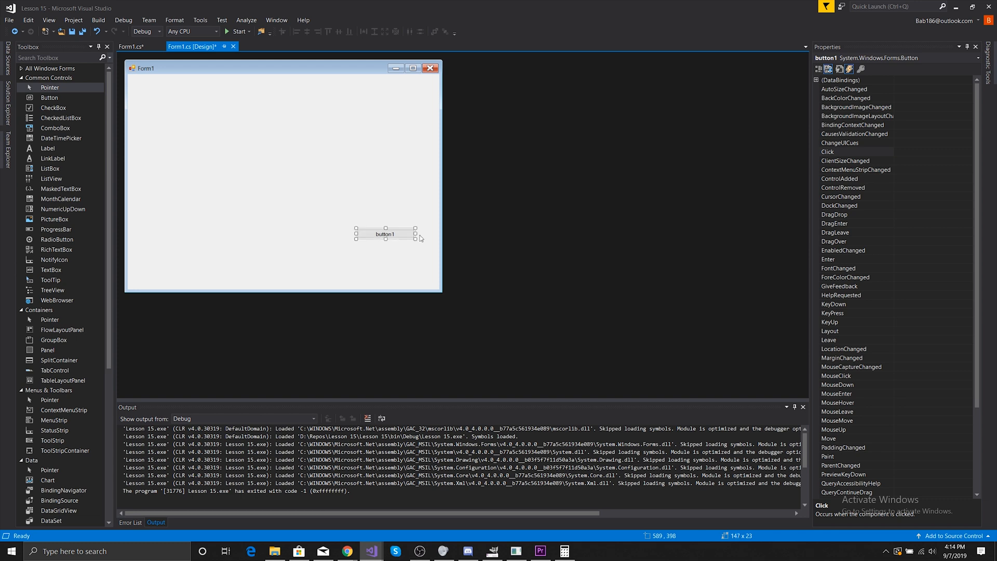
{"action": "mouse_move", "coordinate": [559, 241]}
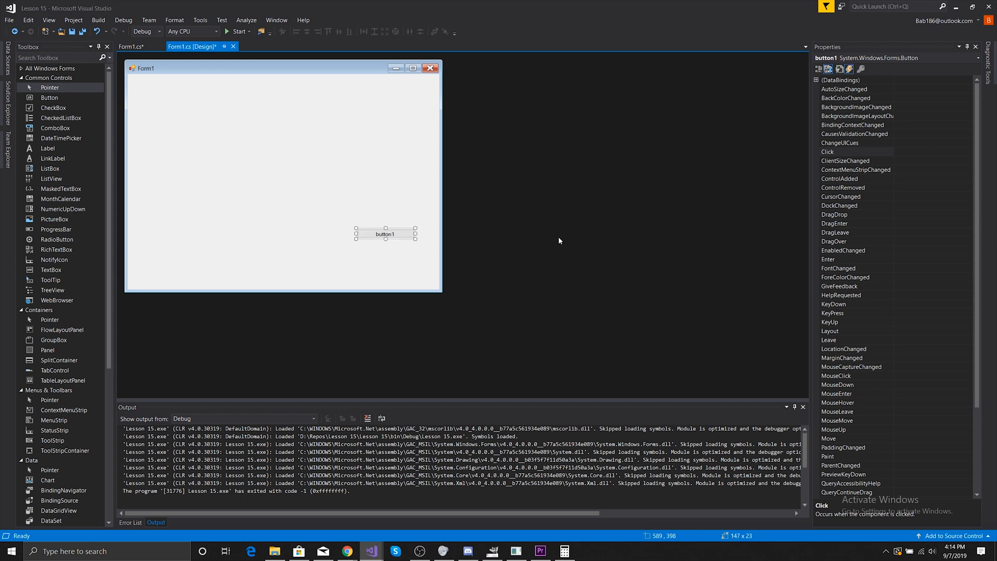
{"action": "scroll", "scroll_direction": "down", "scroll_amount": 3}
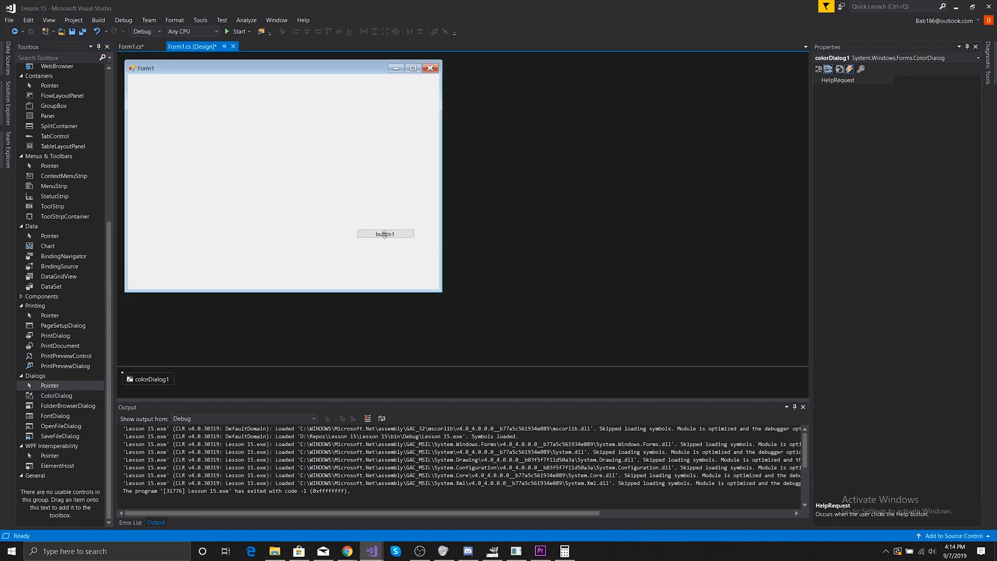
{"action": "left_click", "coordinate": [385, 233]}
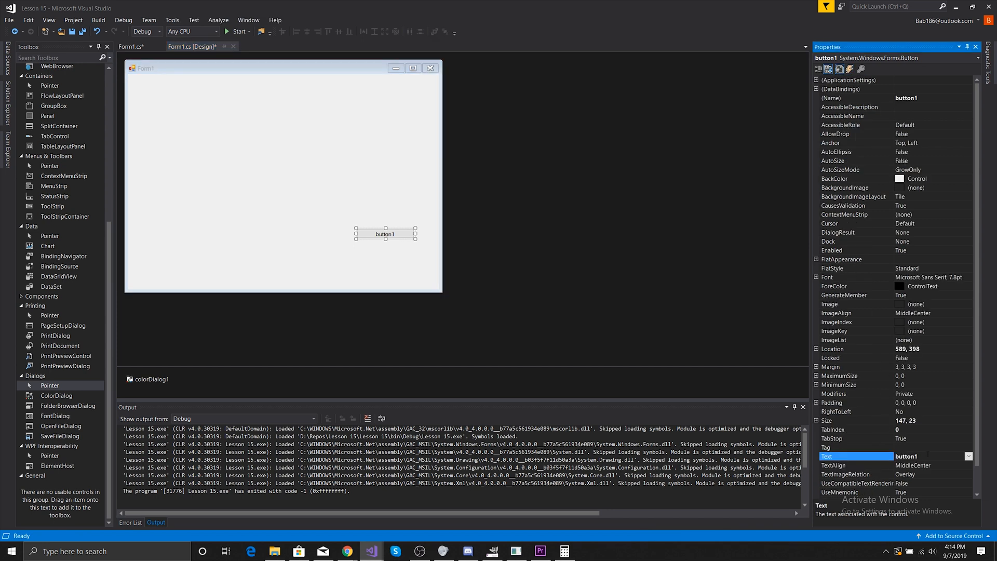
{"action": "type", "text": "Co"}
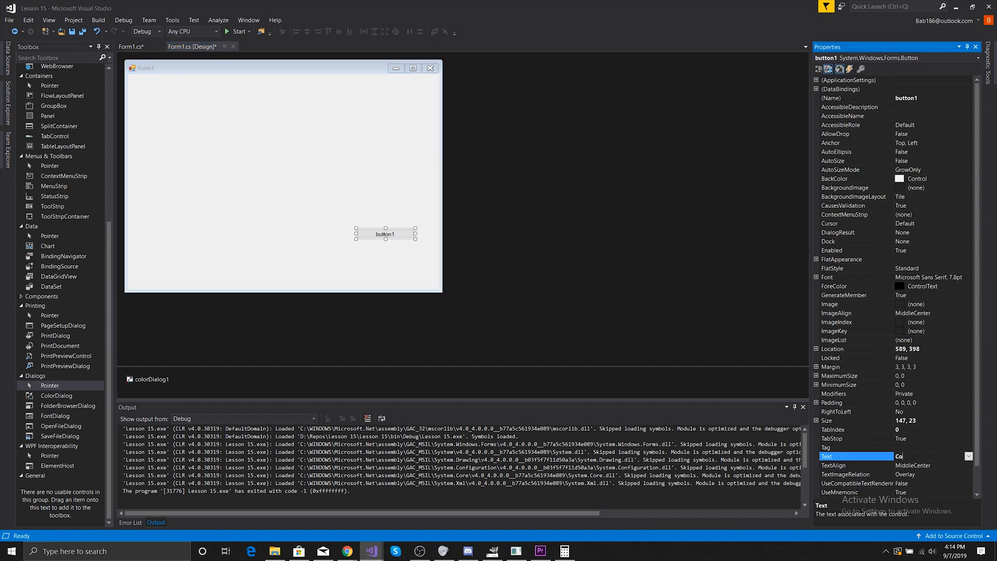
{"action": "type", "text": "Color"}
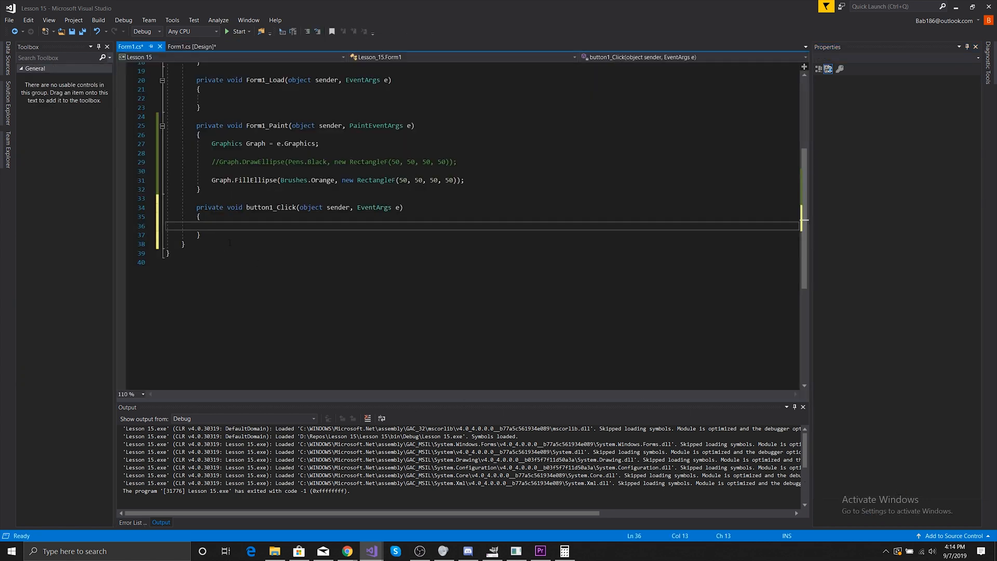
- Make button1_Click call colorDialog1.ShowDialog(); and select the Brushes.Orange argument
{"action": "type", "text": "colorDialog1."}
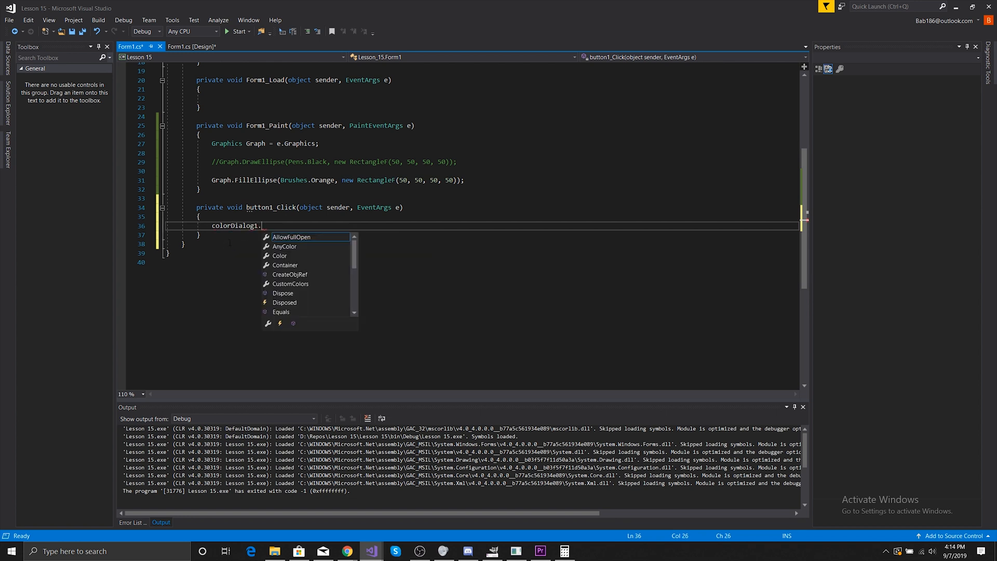
{"action": "type", "text": "ShowDialog"}
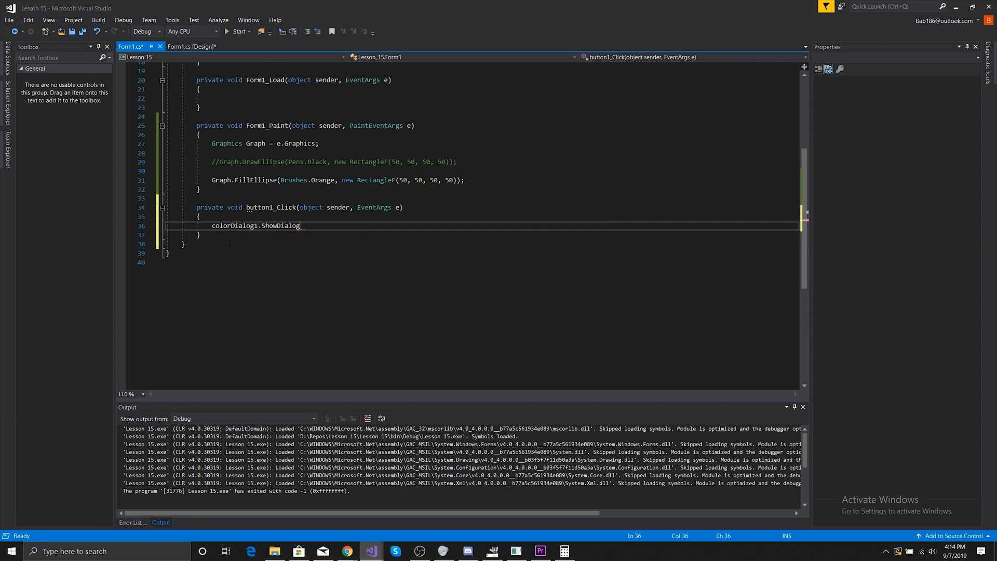
{"action": "type", "text": "()"}
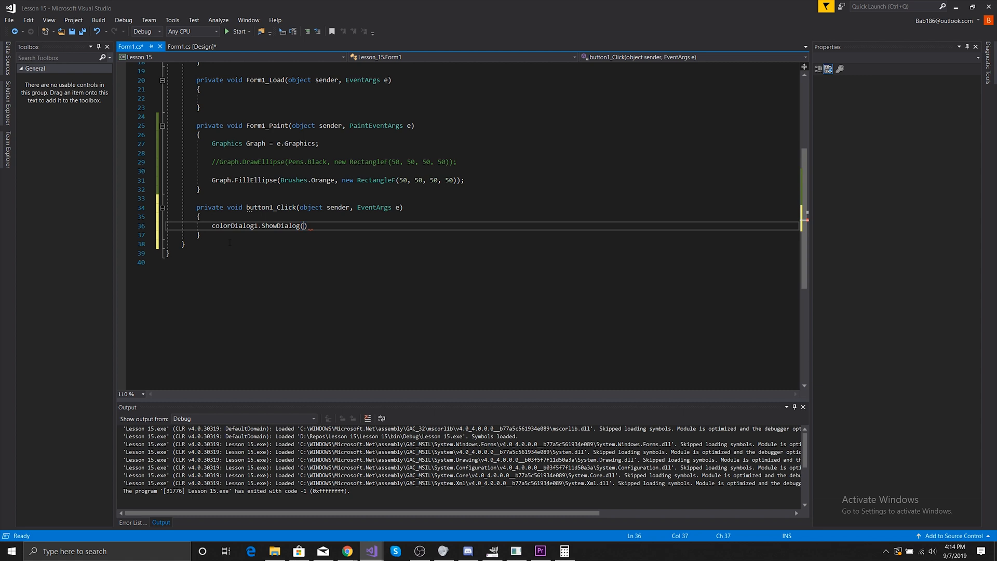
{"action": "double_click", "coordinate": [235, 225]}
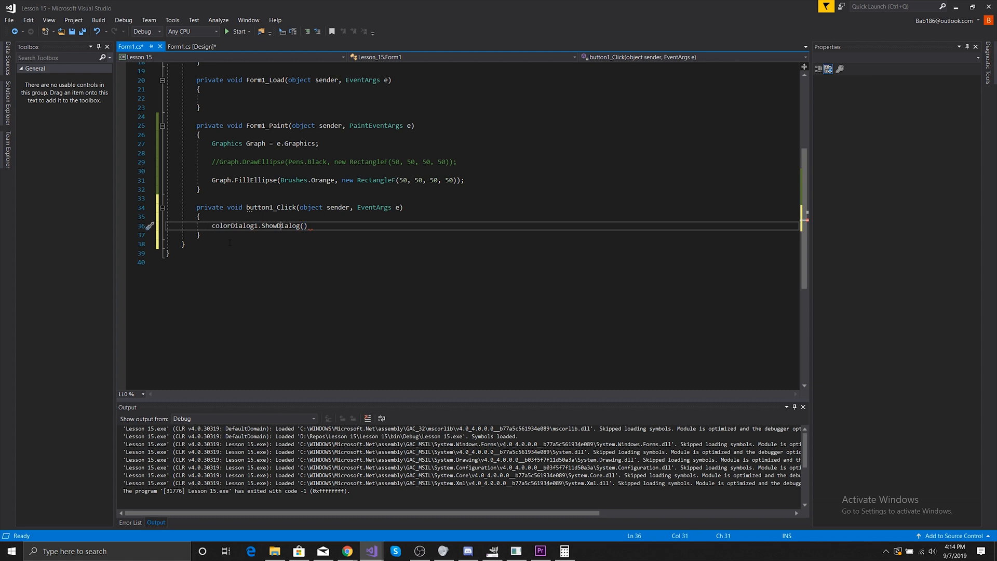
{"action": "type", "text": ";"}
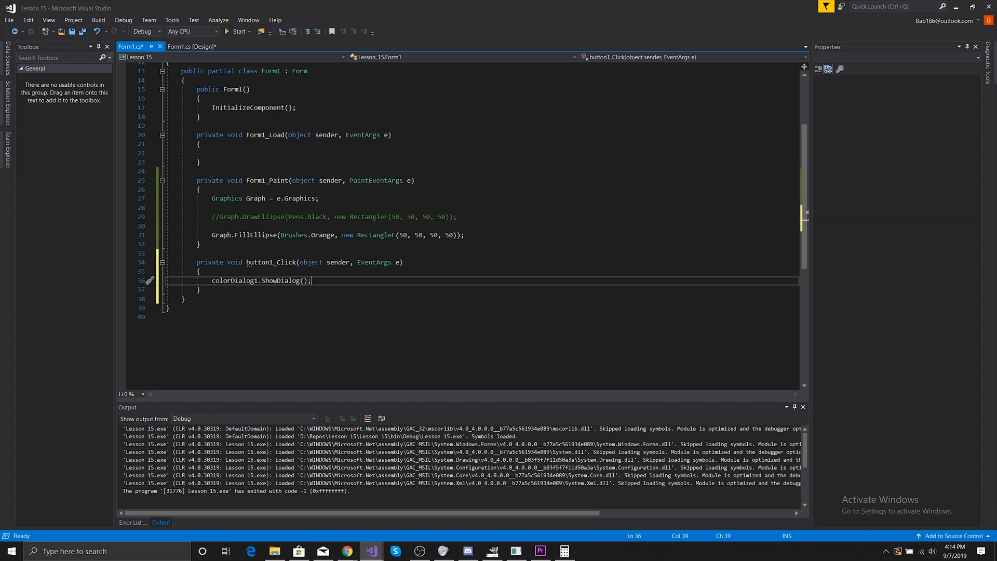
{"action": "double_click", "coordinate": [230, 281]}
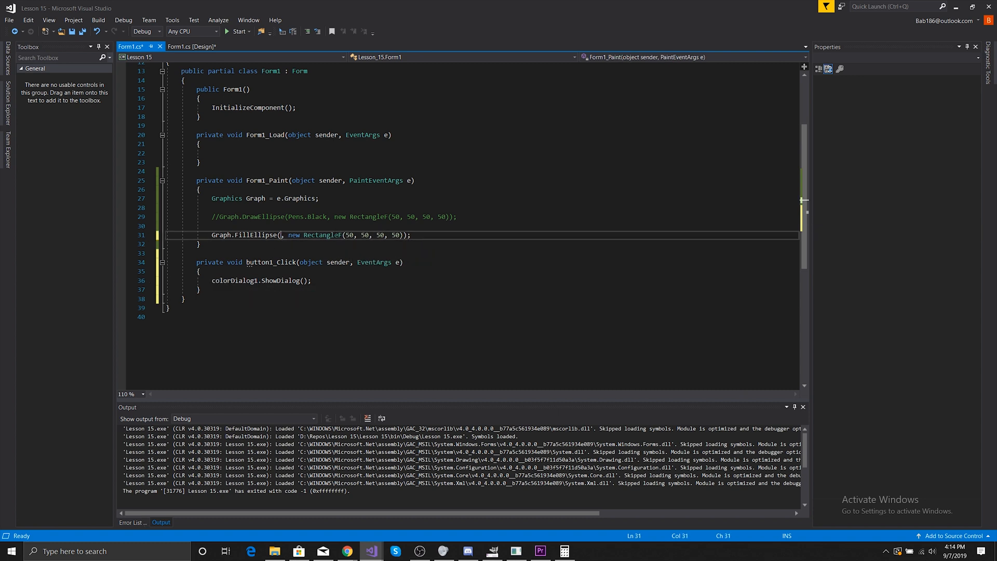
- Type colorDialog1.Color.ToArgb() as FillEllipse's first argument
{"action": "type", "text": "colorDialog1.co"}
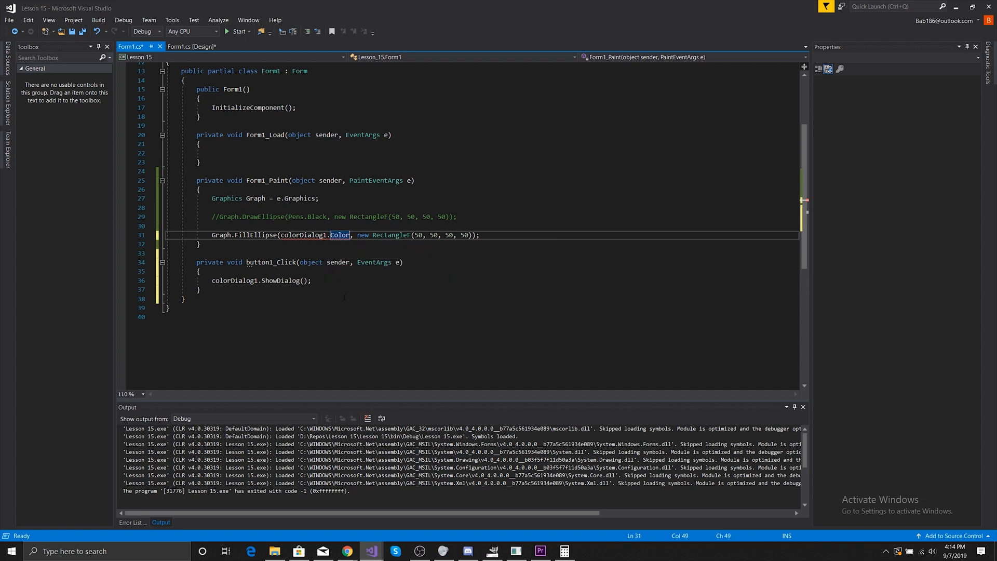
{"action": "type", "text": "."}
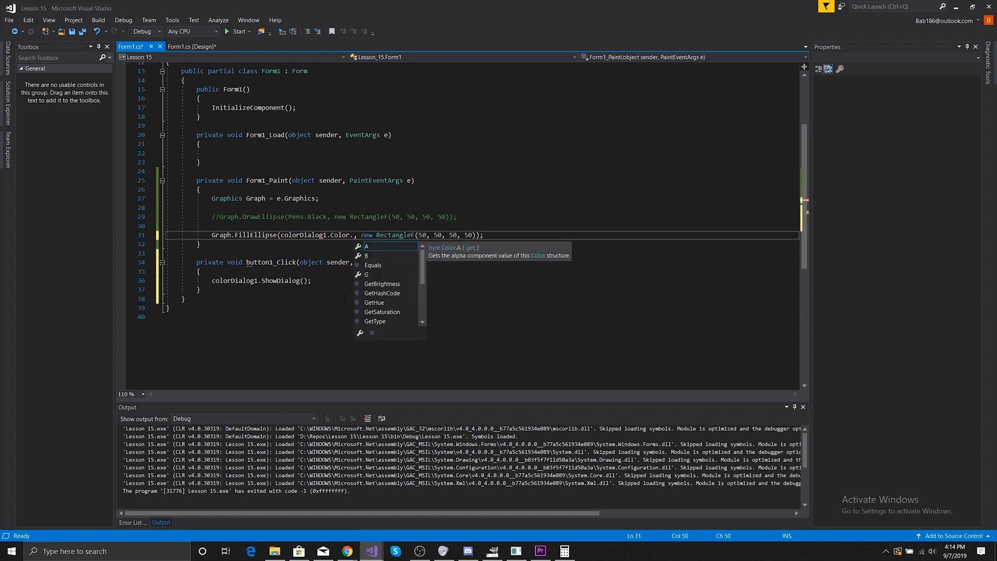
{"action": "type", "text": "f"}
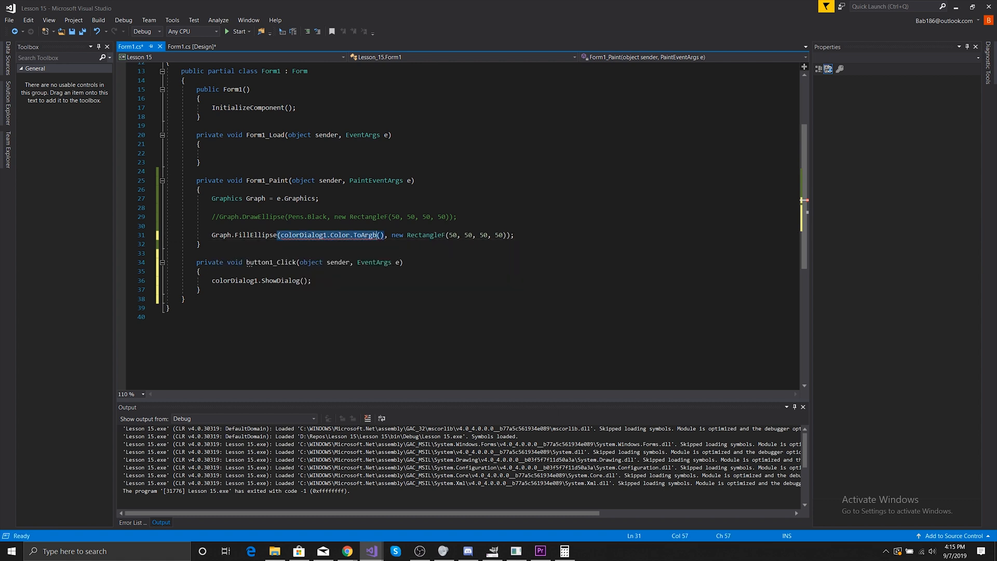
- Cut the colour expression and start 'Brush bruh = (colorDialog1.Color.ToArgb();'
{"action": "key", "text": "Delete"}
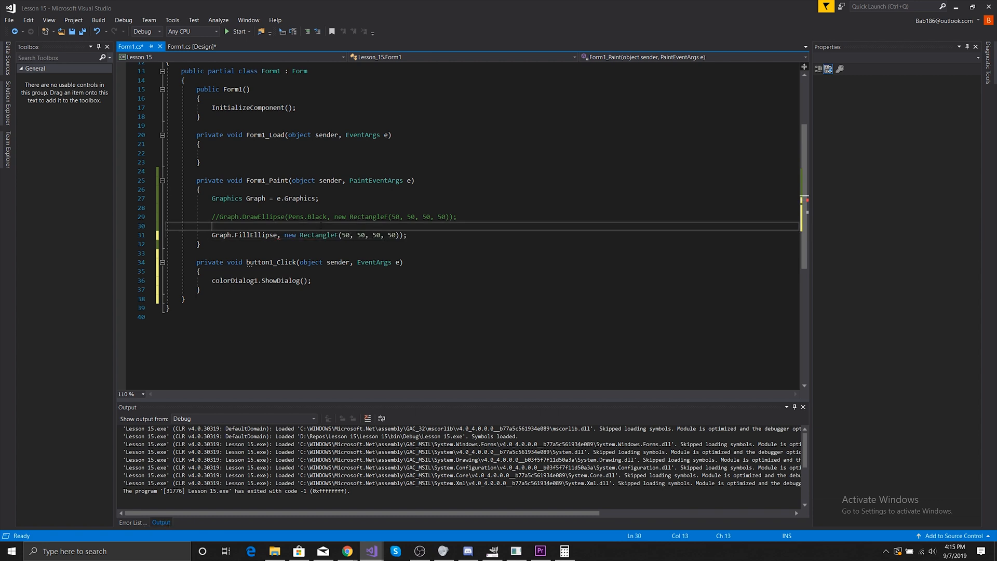
{"action": "type", "text": "Brush"}
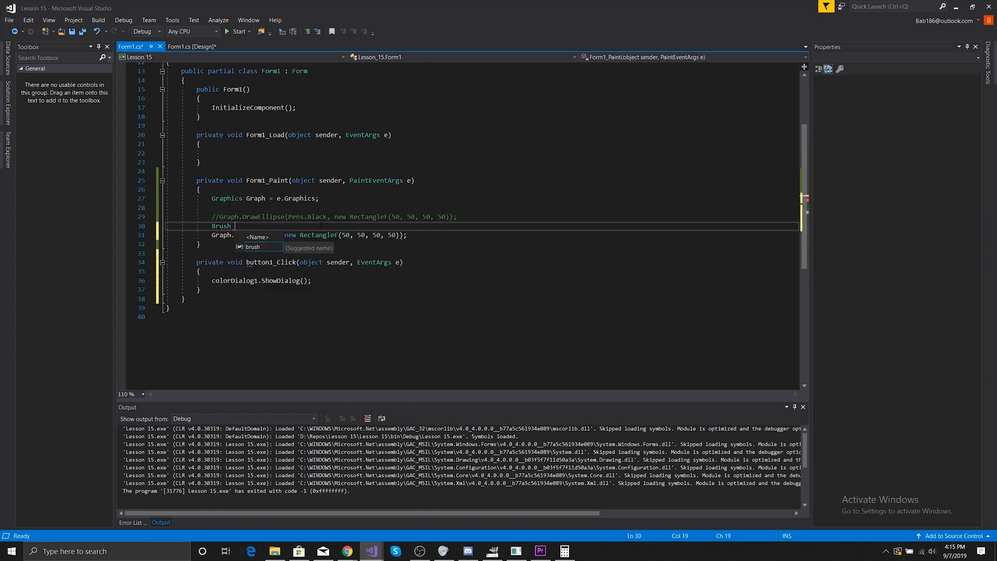
{"action": "type", "text": "bruh"}
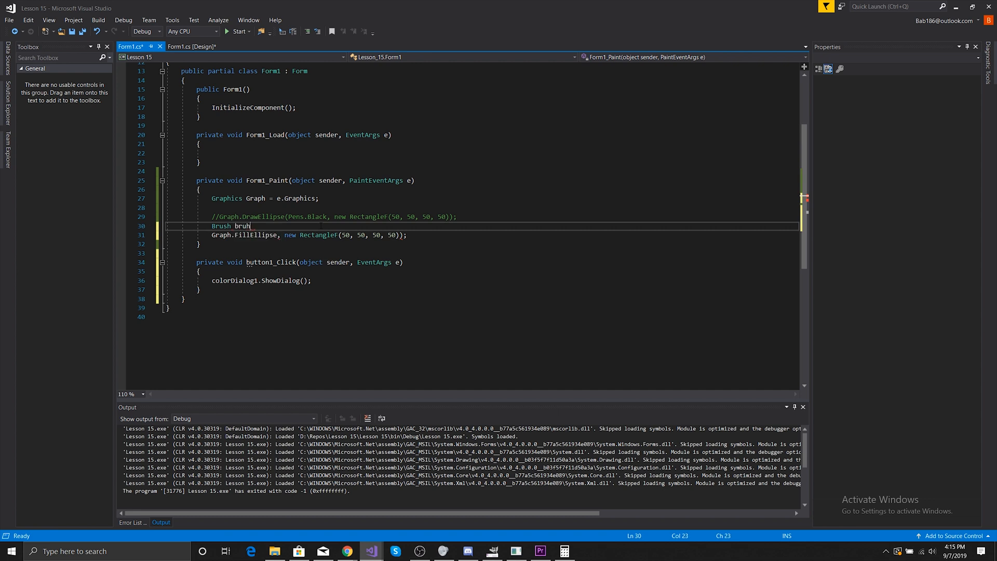
{"action": "type", "text": "= (colorDialog1.Color.ToArgb();"}
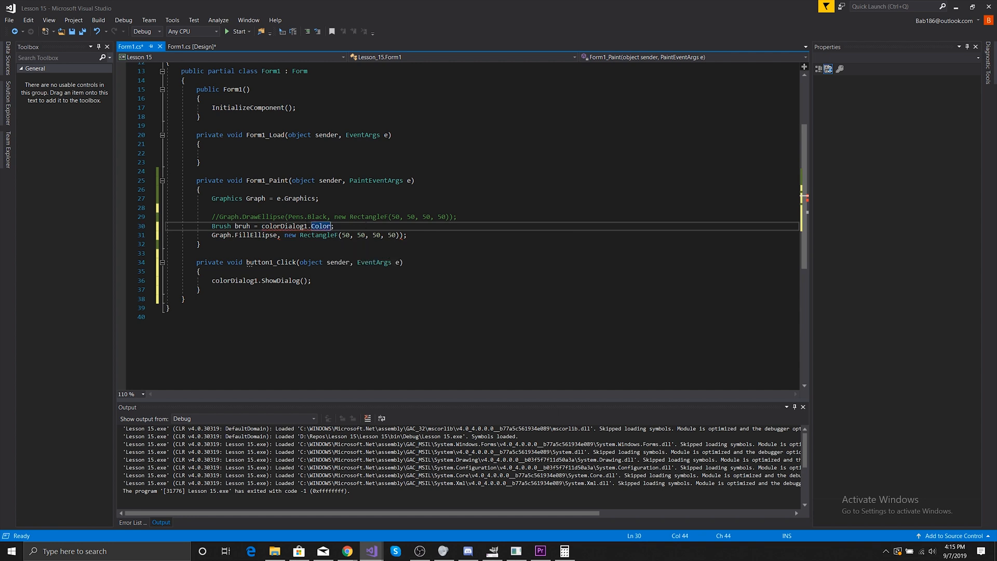
{"action": "mouse_move", "coordinate": [324, 226]}
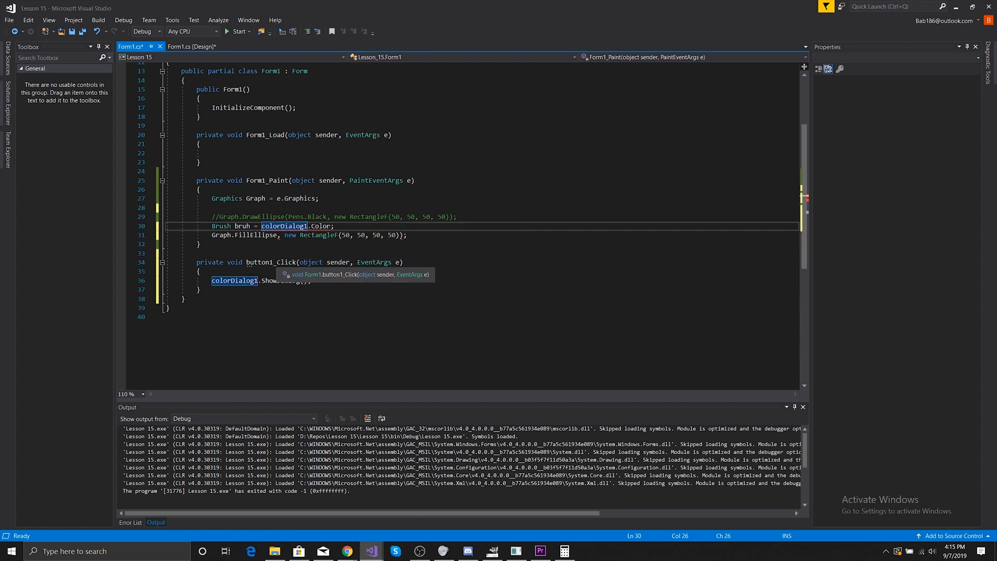
- Try a (brush) cast and the ToString and ToKnownColor members on the colour
{"action": "type", "text": "(brush"}
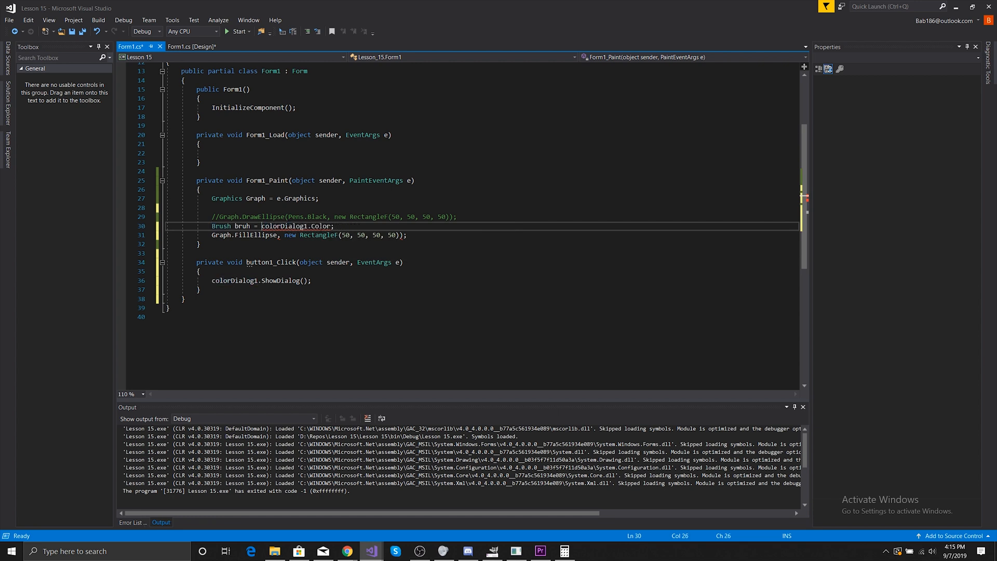
{"action": "type", "text": "."}
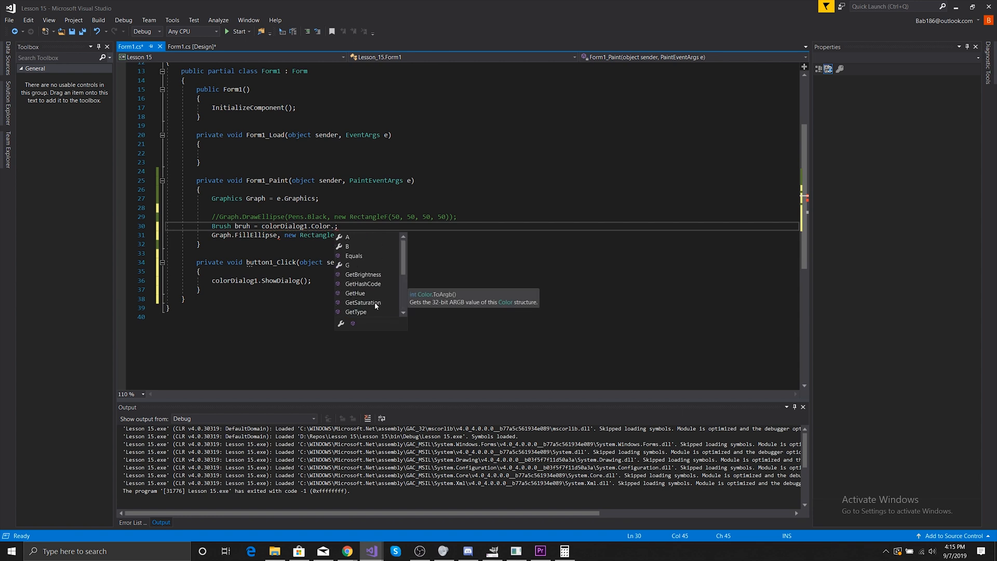
{"action": "type", "text": "ToString"}
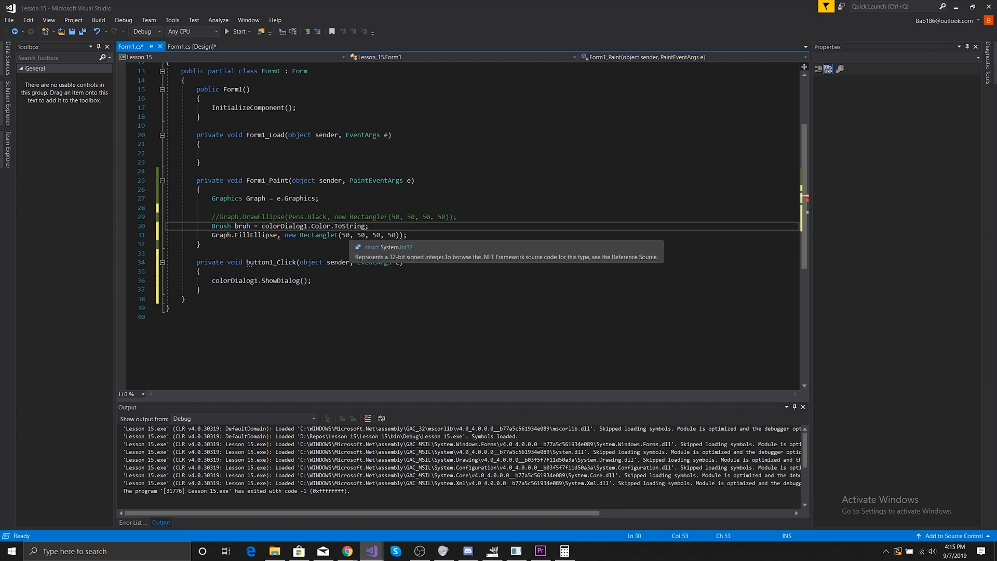
{"action": "type", "text": "()"}
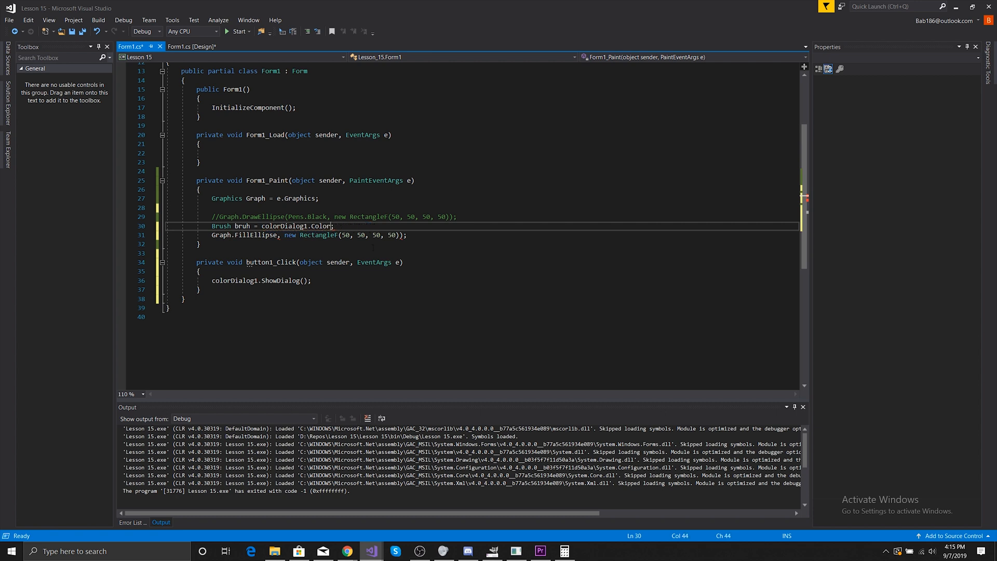
{"action": "type", "text": ".ToKnownColor"}
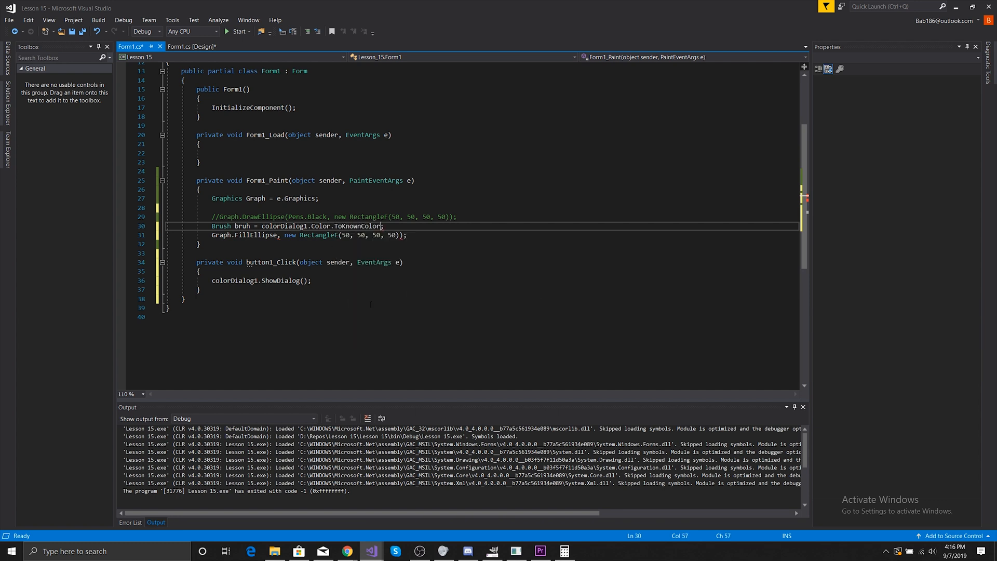
{"action": "double_click", "coordinate": [358, 226]}
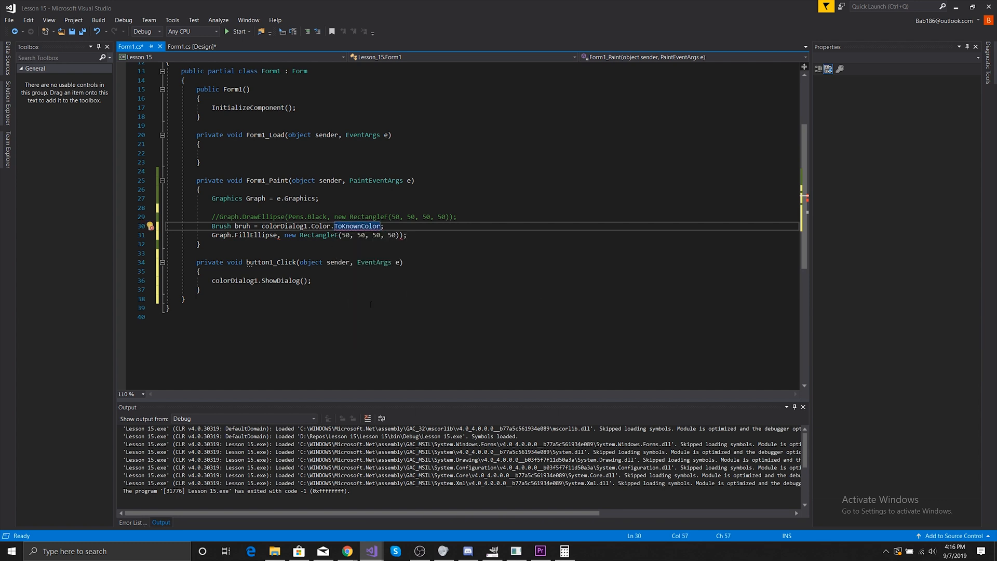
{"action": "type", "text": "()."}
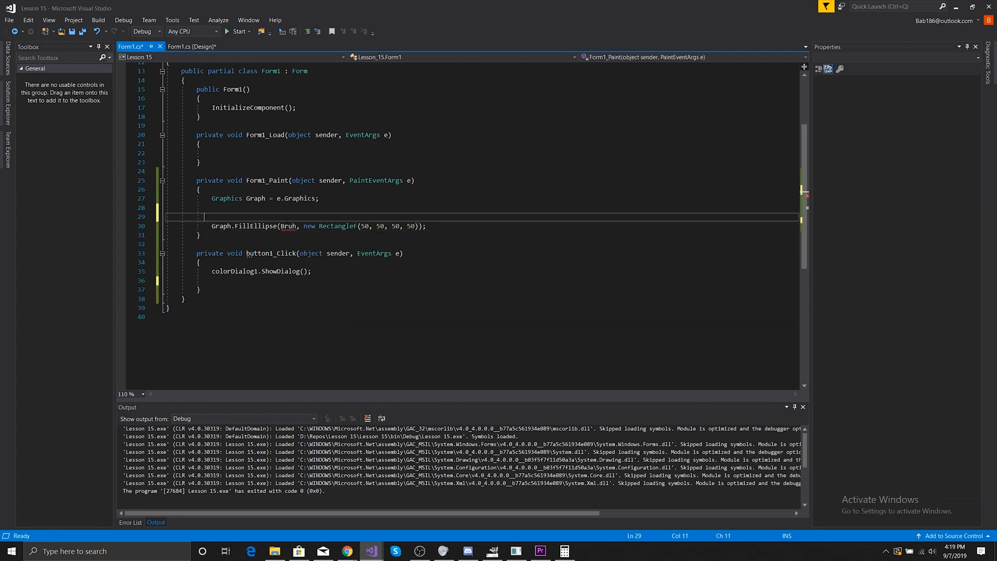
- Declare 'SolidBrush brush = new SolidBrush(colorDialog1.Color)' and select Bruh in FillEllipse
{"action": "type", "text": "SolidBrush"}
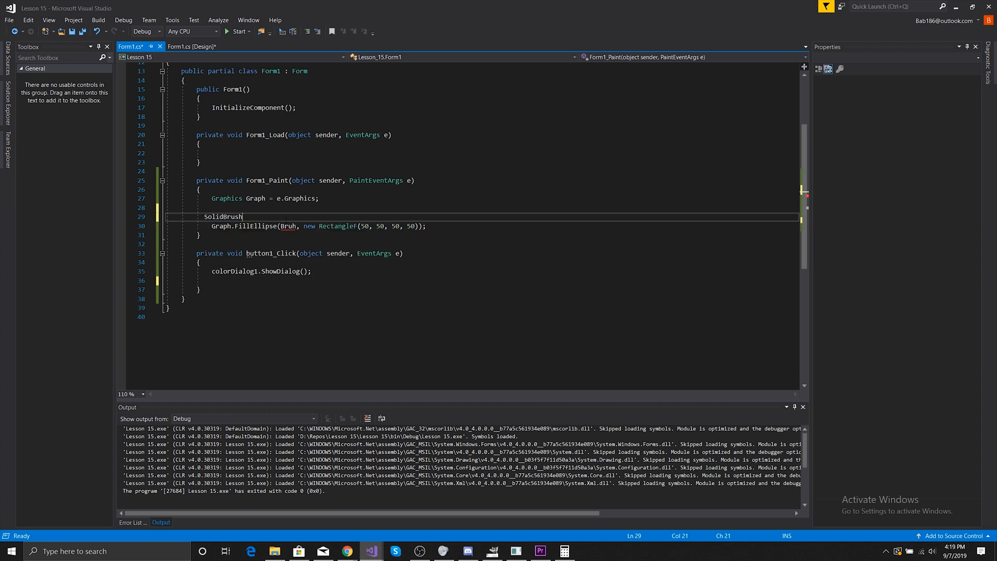
{"action": "type", "text": "Bruh"}
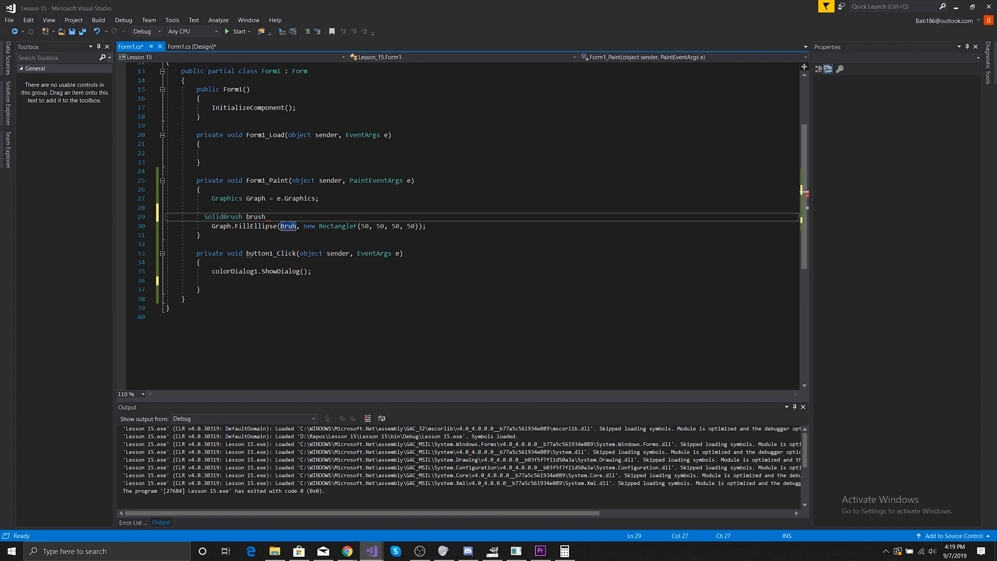
{"action": "type", "text": "= new SolidBrush("}
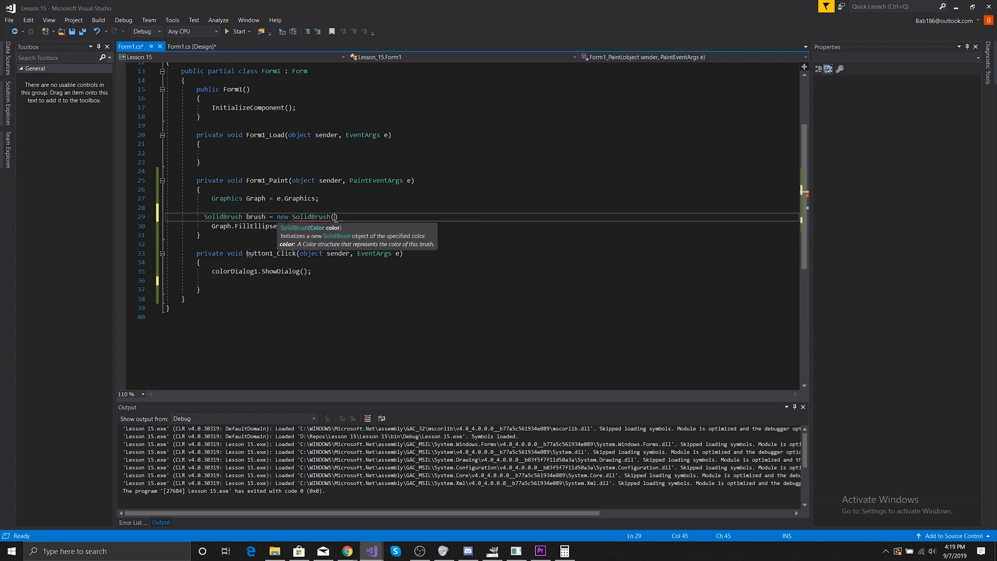
{"action": "type", "text": "colorDialog1.Color"}
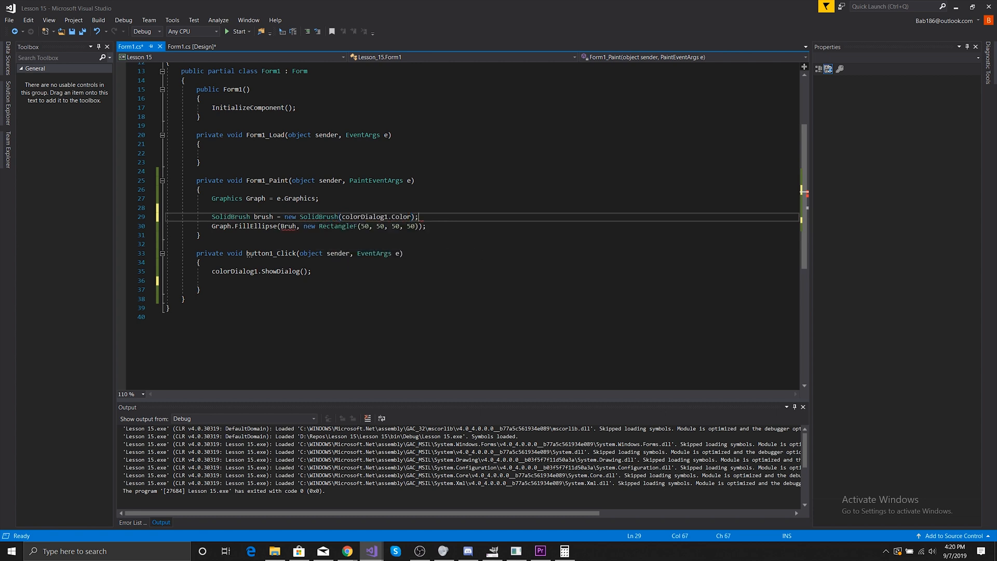
{"action": "double_click", "coordinate": [263, 216]}
{"action": "type", "text": "brus"}
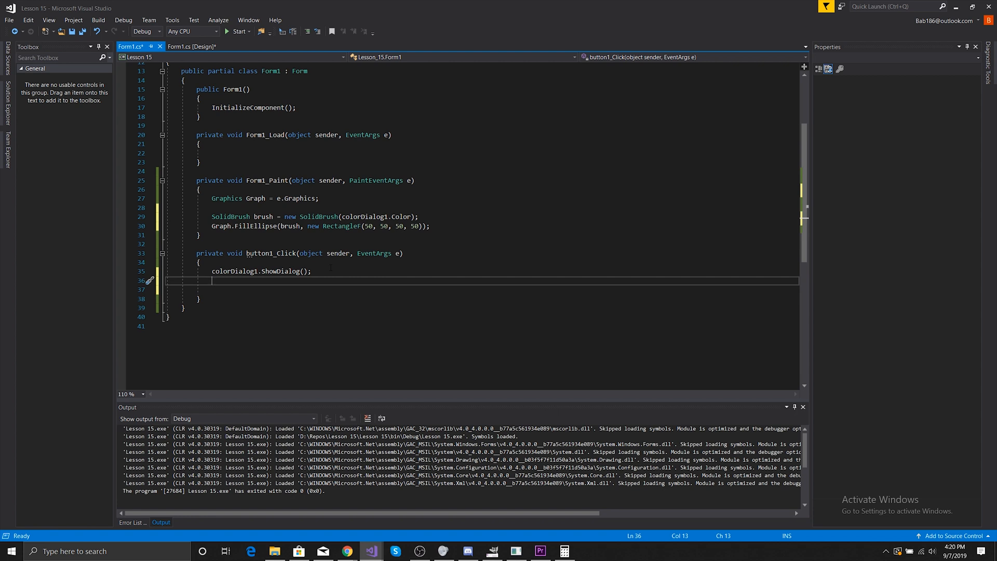
- Add Invalidate() after the colour dialog in button1_Click, save, and relaunch Lesson 15
{"action": "type", "text": "in"}
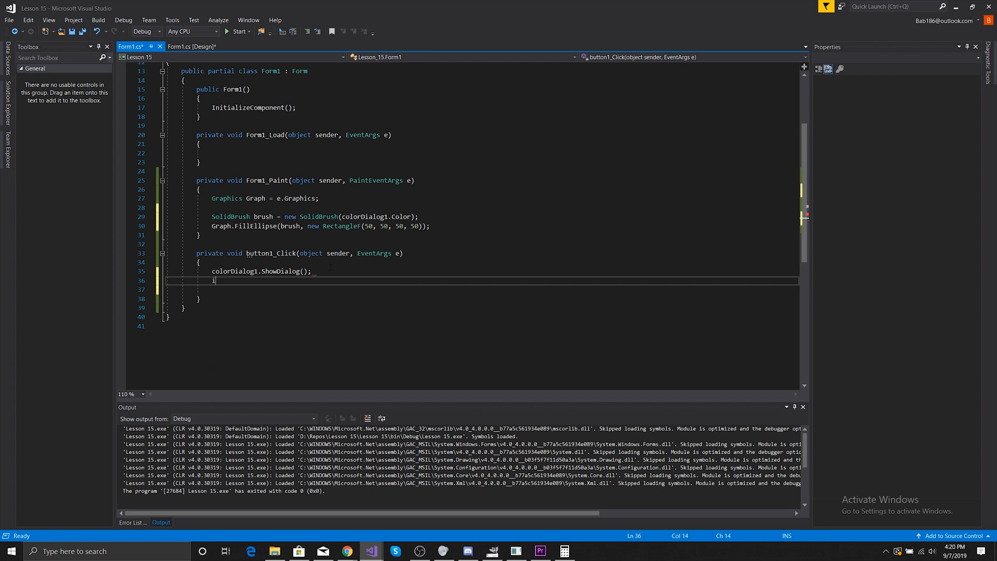
{"action": "type", "text": "nvalidate();"}
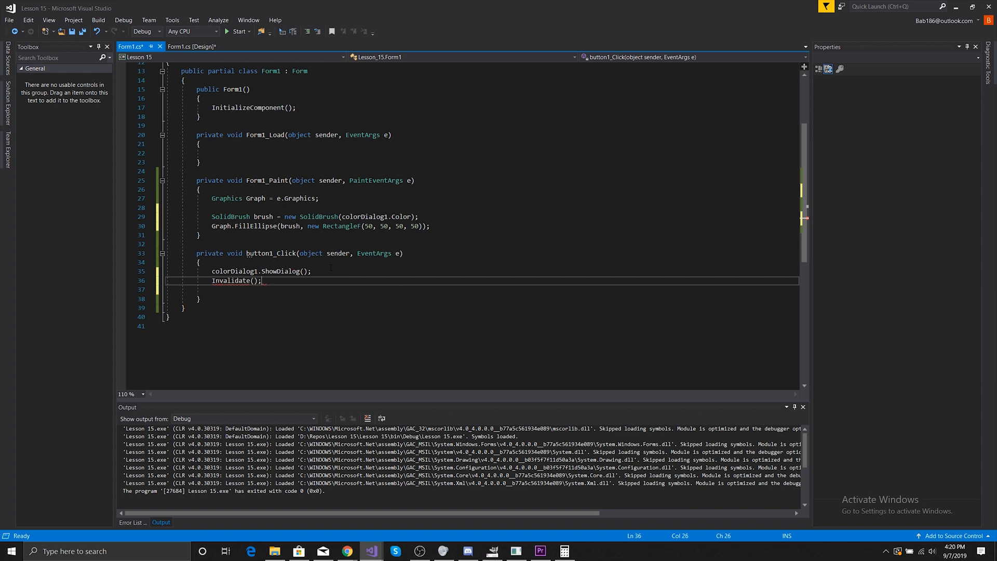
{"action": "key", "text": "ctrl+s"}
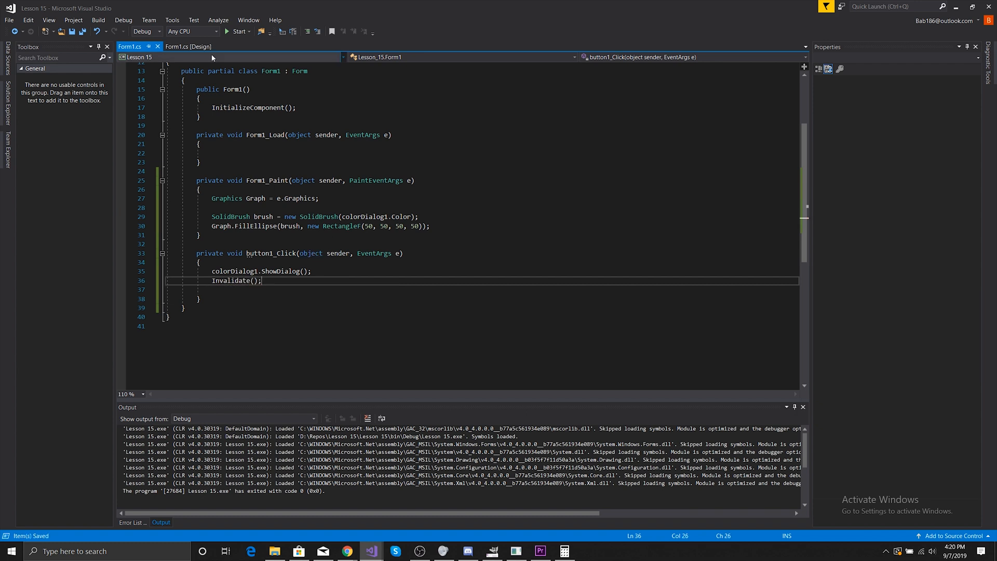
{"action": "left_click", "coordinate": [238, 31]}
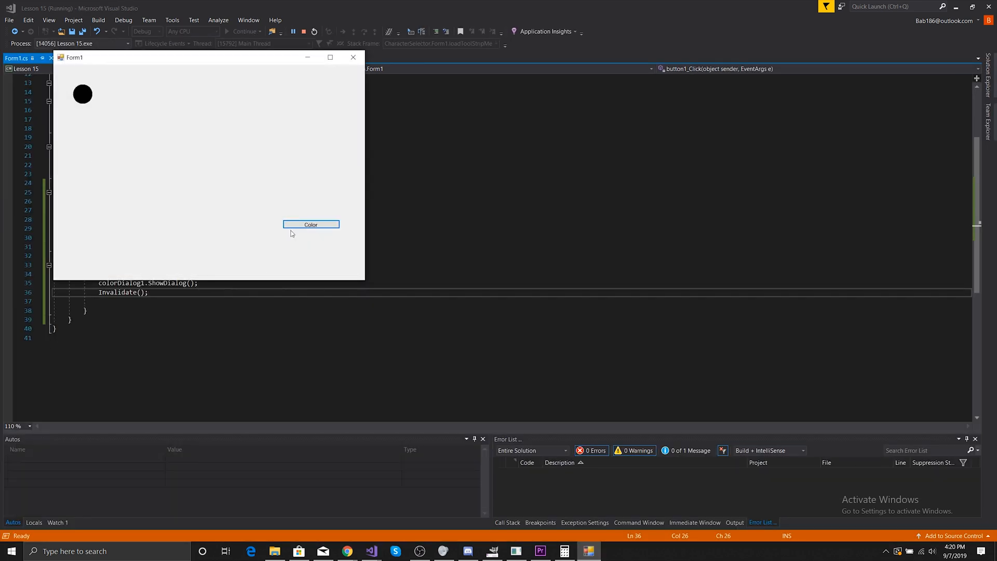
- Recolour the running app's circle through the Color dialog, first pink, then dark green
{"action": "left_click", "coordinate": [310, 225]}
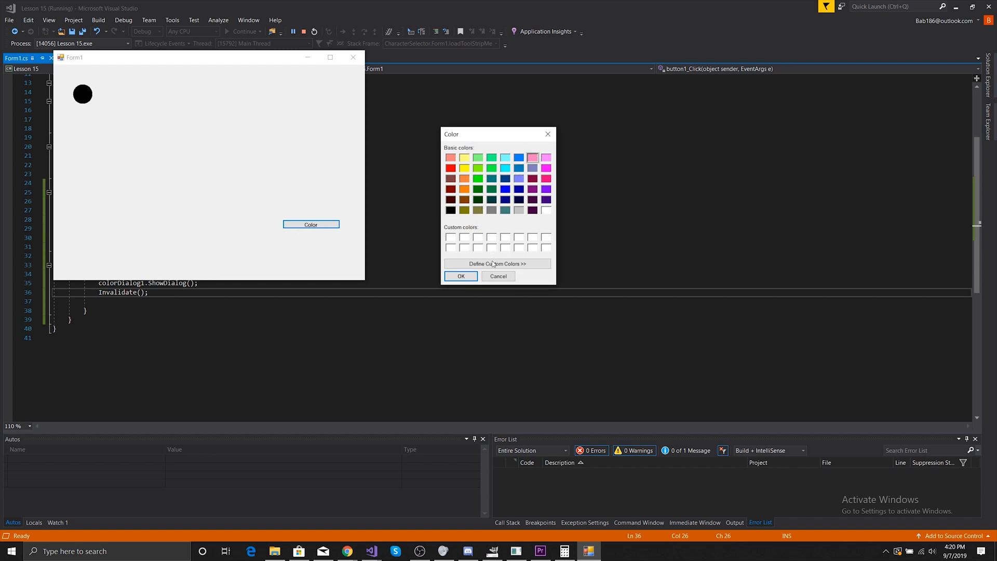
{"action": "left_click", "coordinate": [461, 276]}
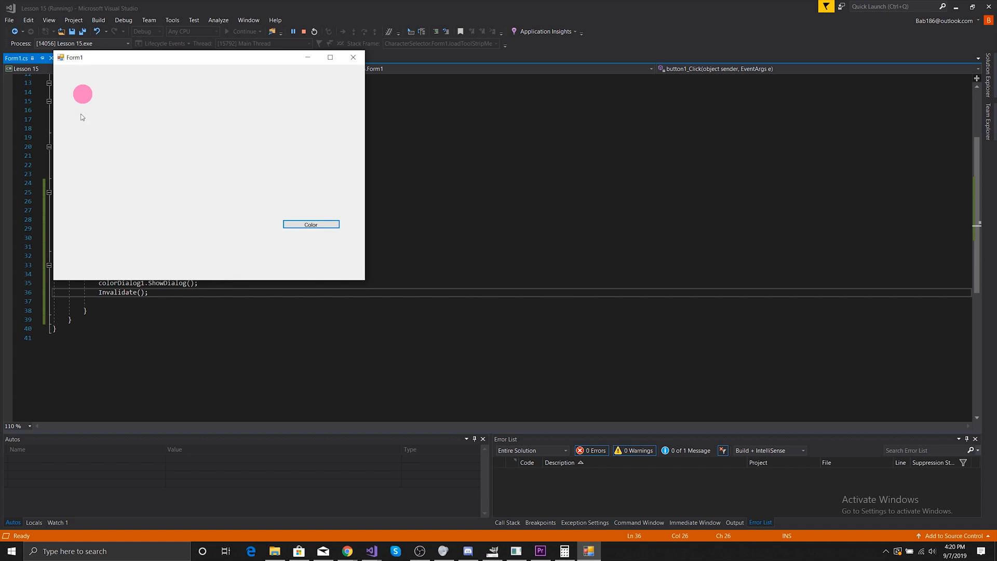
{"action": "left_click", "coordinate": [311, 224]}
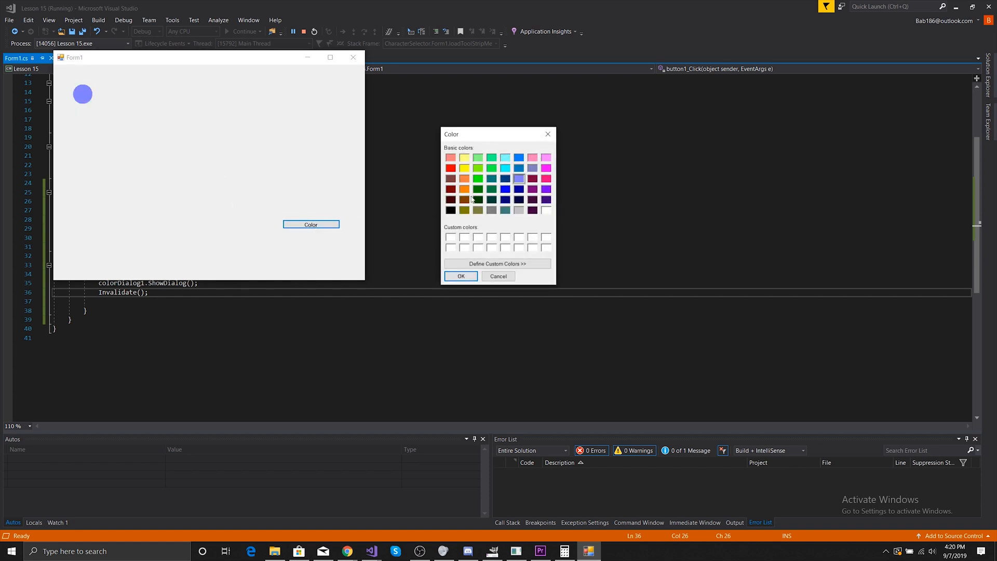
{"action": "left_click", "coordinate": [461, 276]}
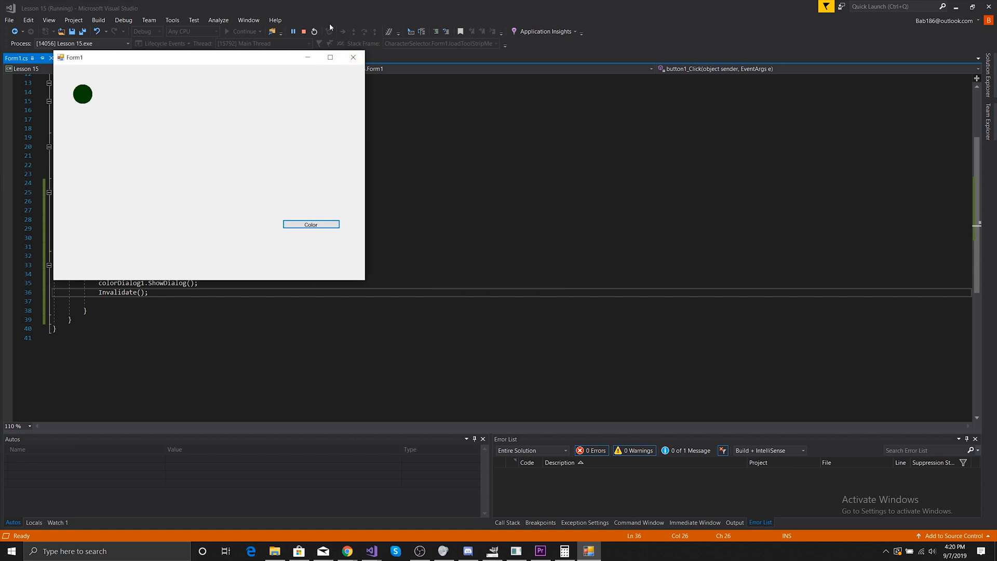